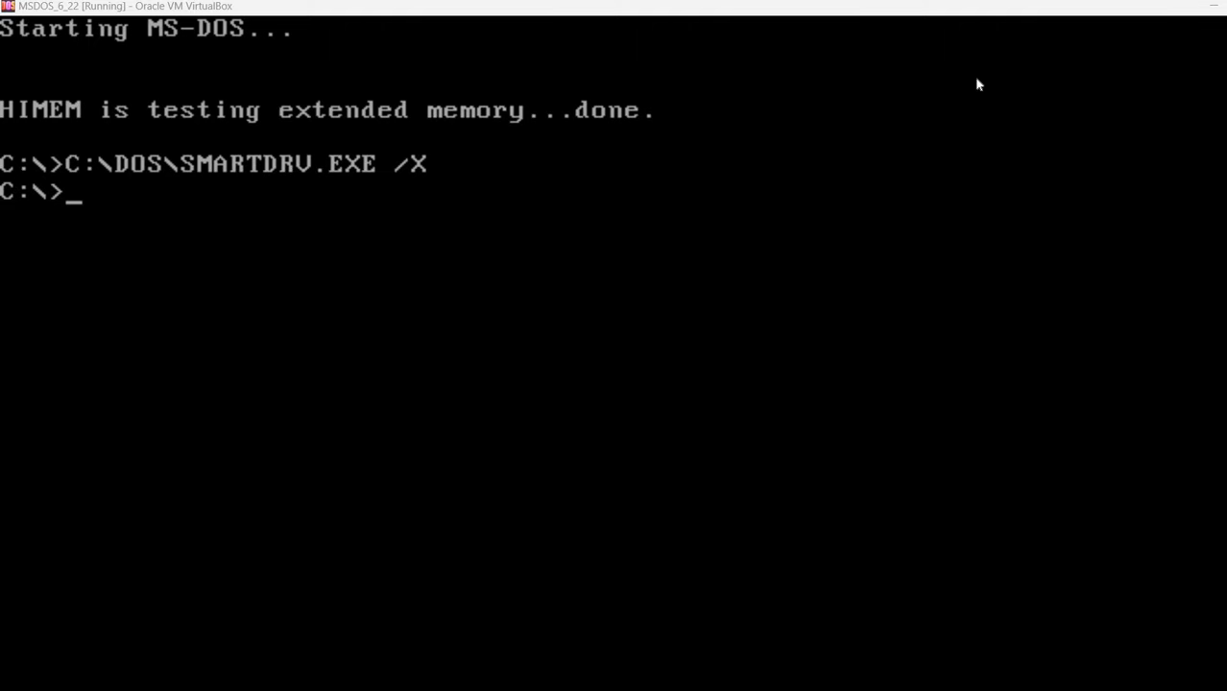
pyautogui.moveTo(768, 271)
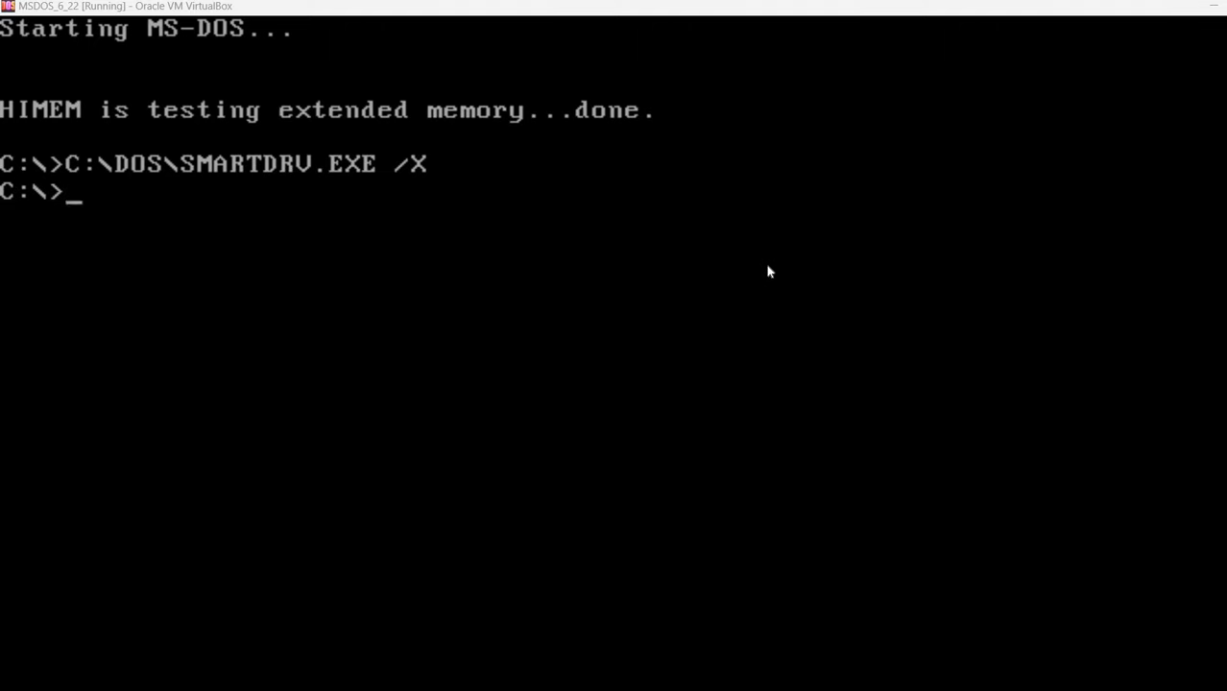
# Step: Capture input into the VM and launch Norton Commander via c:\nc after nc fails
pyautogui.click(768, 272)
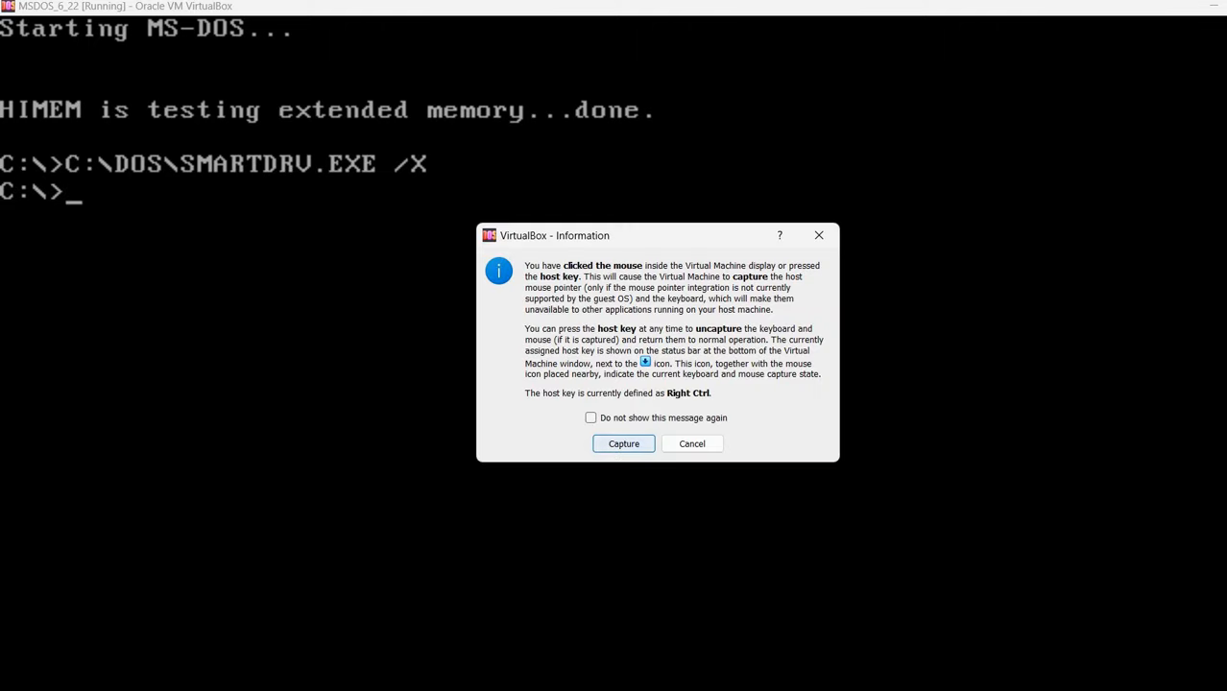
pyautogui.click(623, 443)
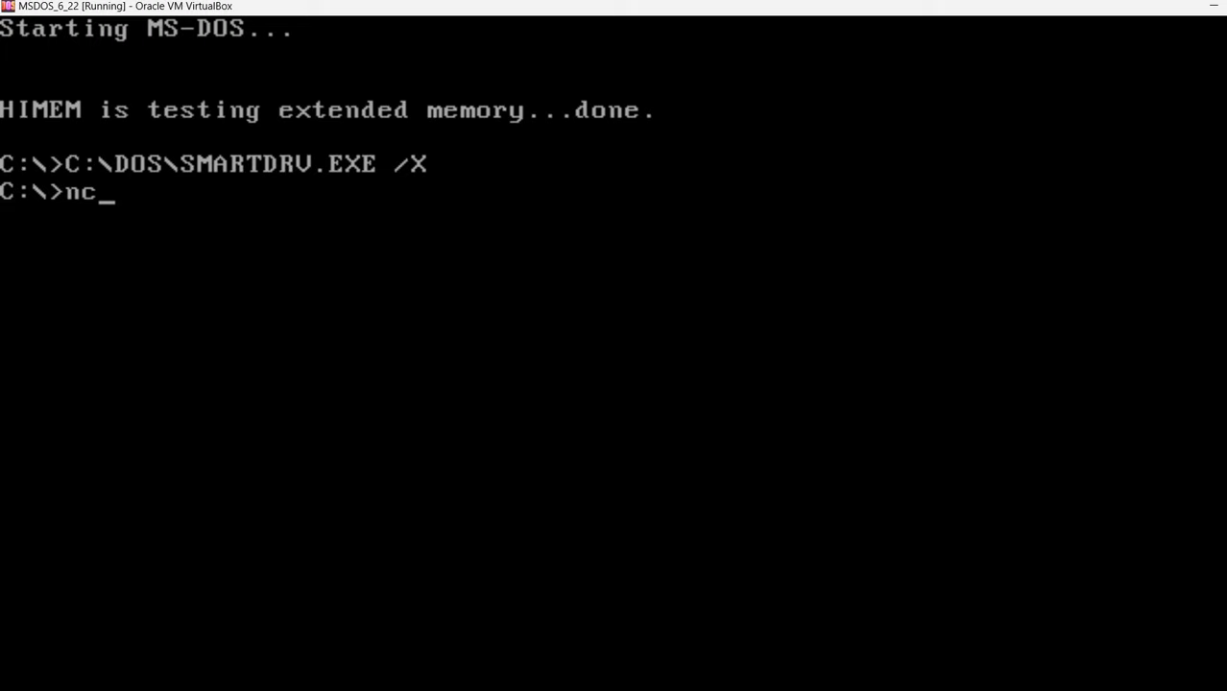
pyautogui.press('Return')
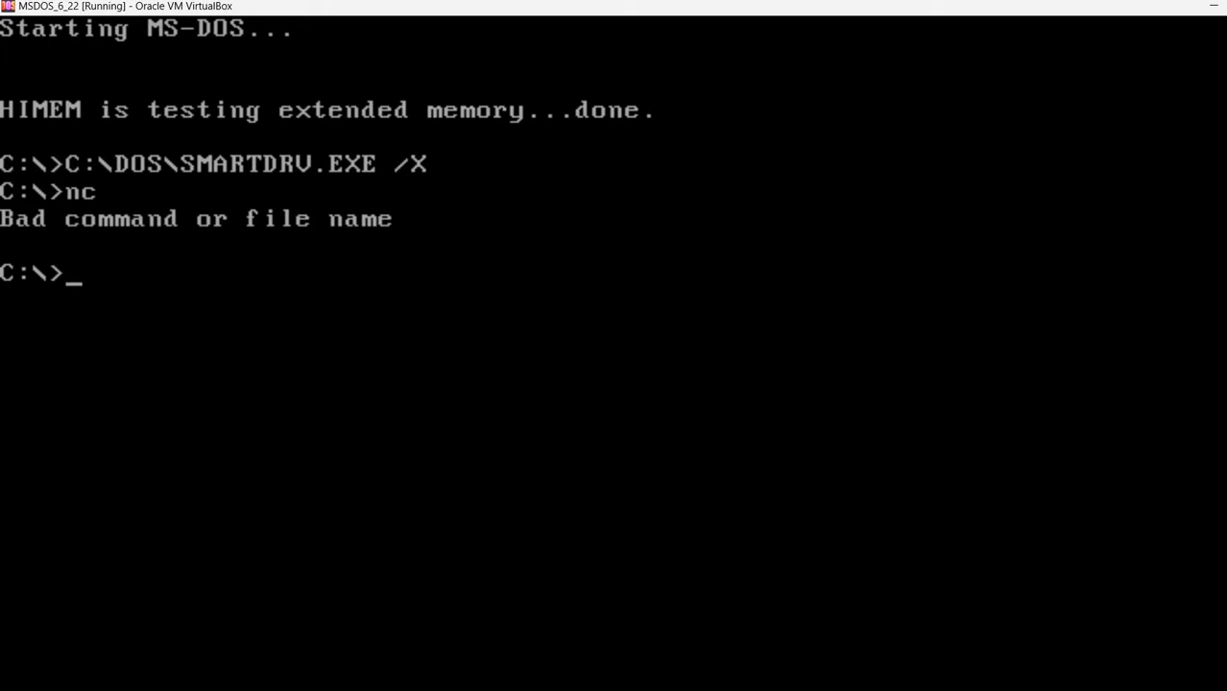
pyautogui.write('c:\\nc')
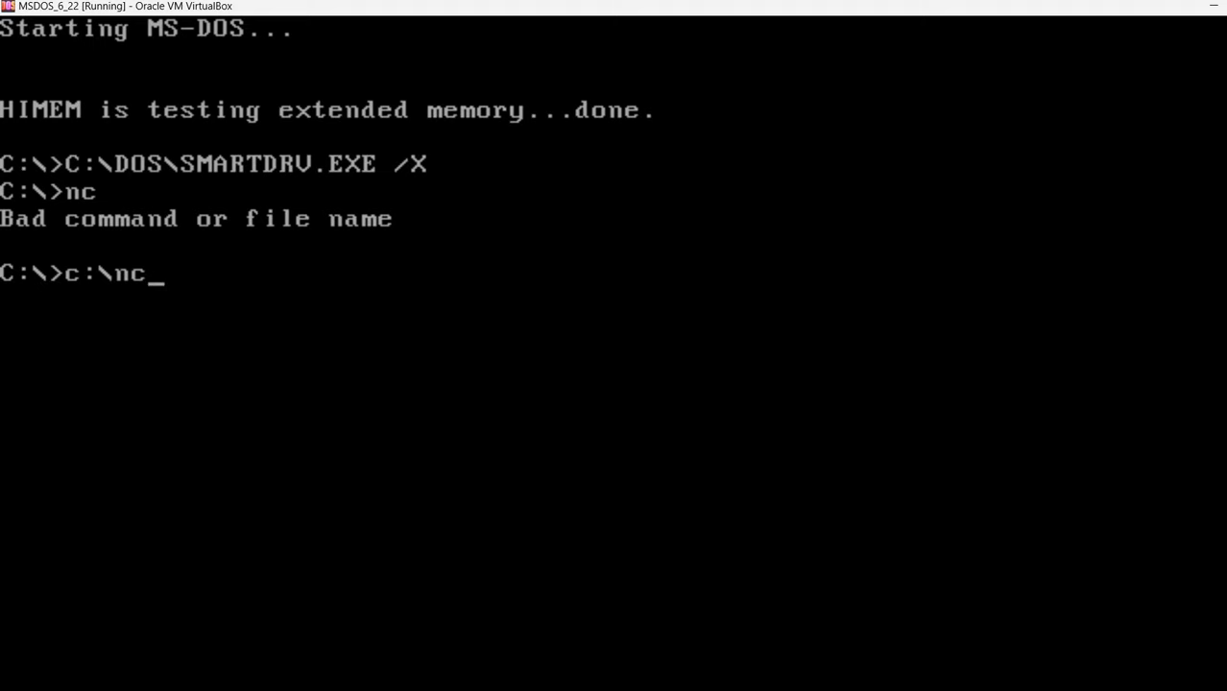
pyautogui.write('\\nc')
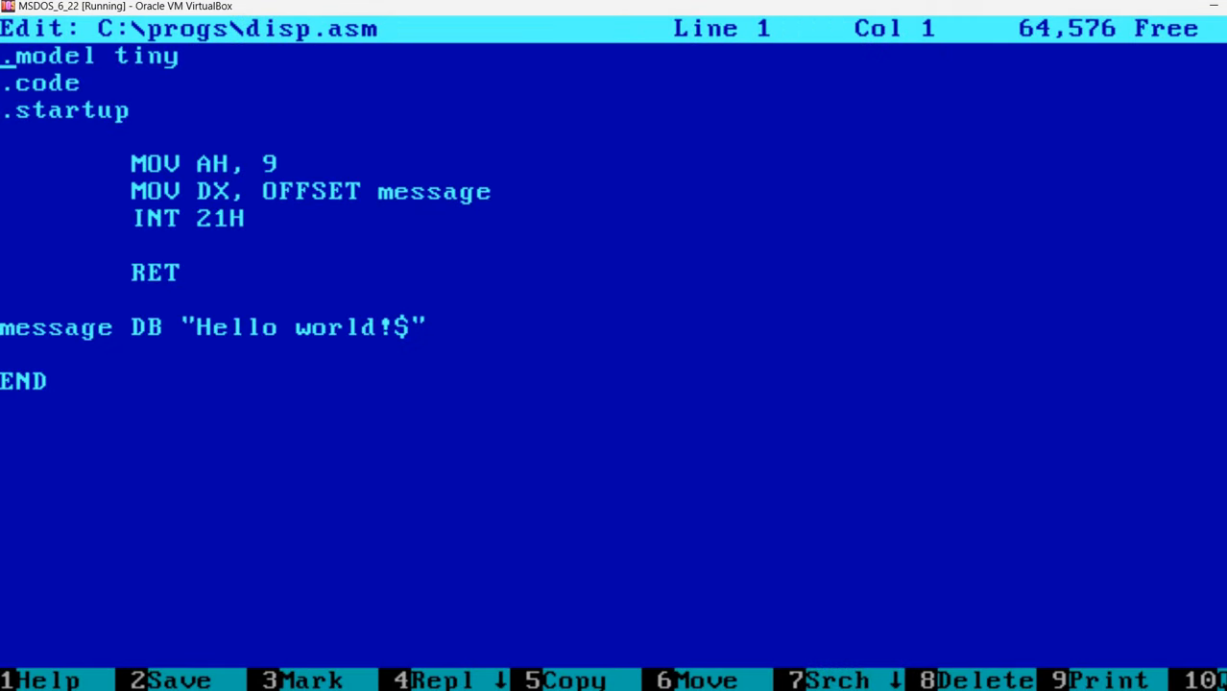
pyautogui.press('Down')
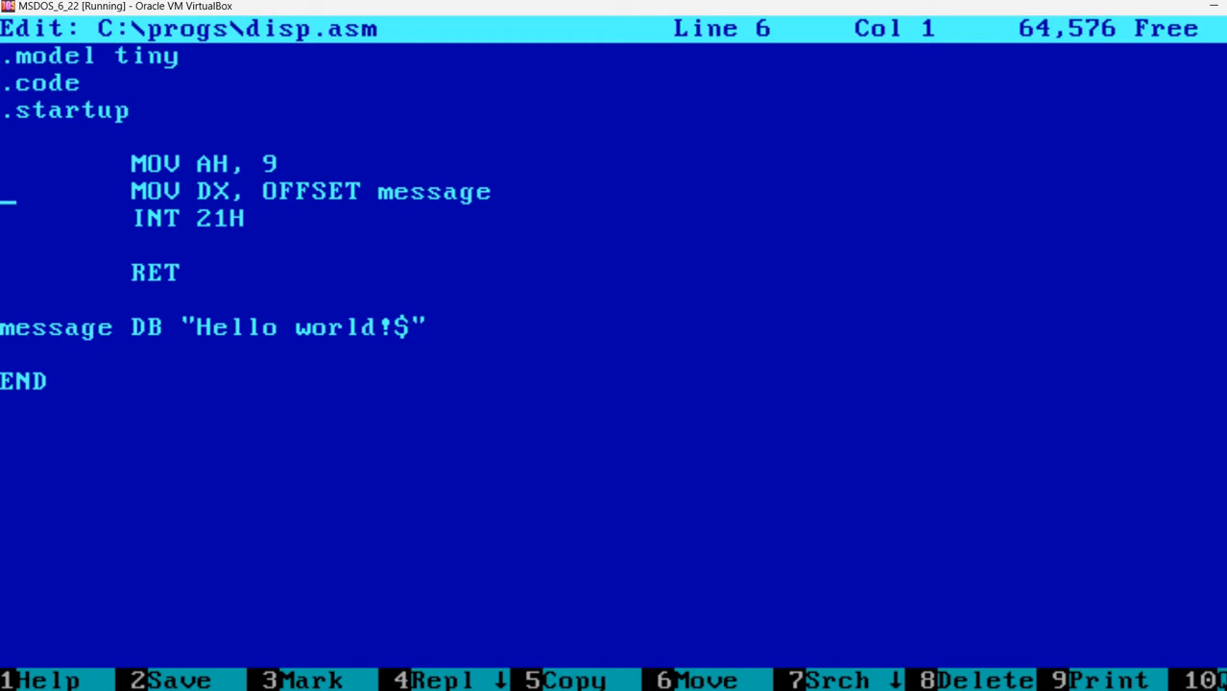
pyautogui.press('Up')
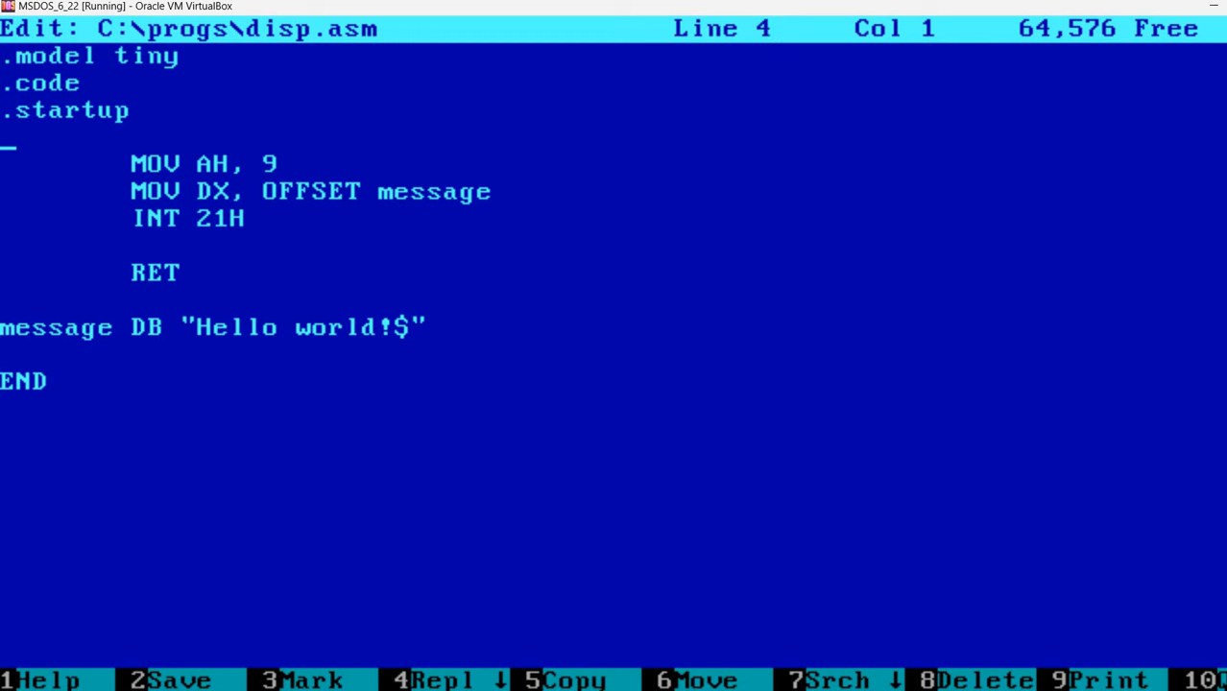
pyautogui.press('Down')
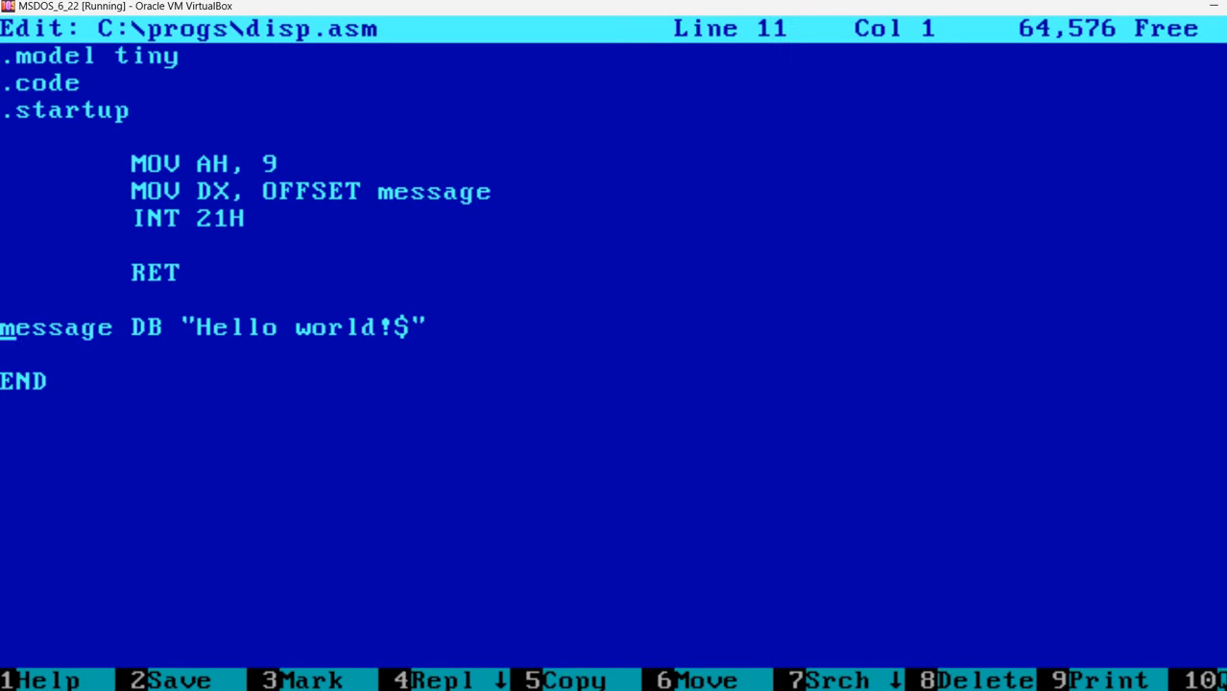
pyautogui.press('End')
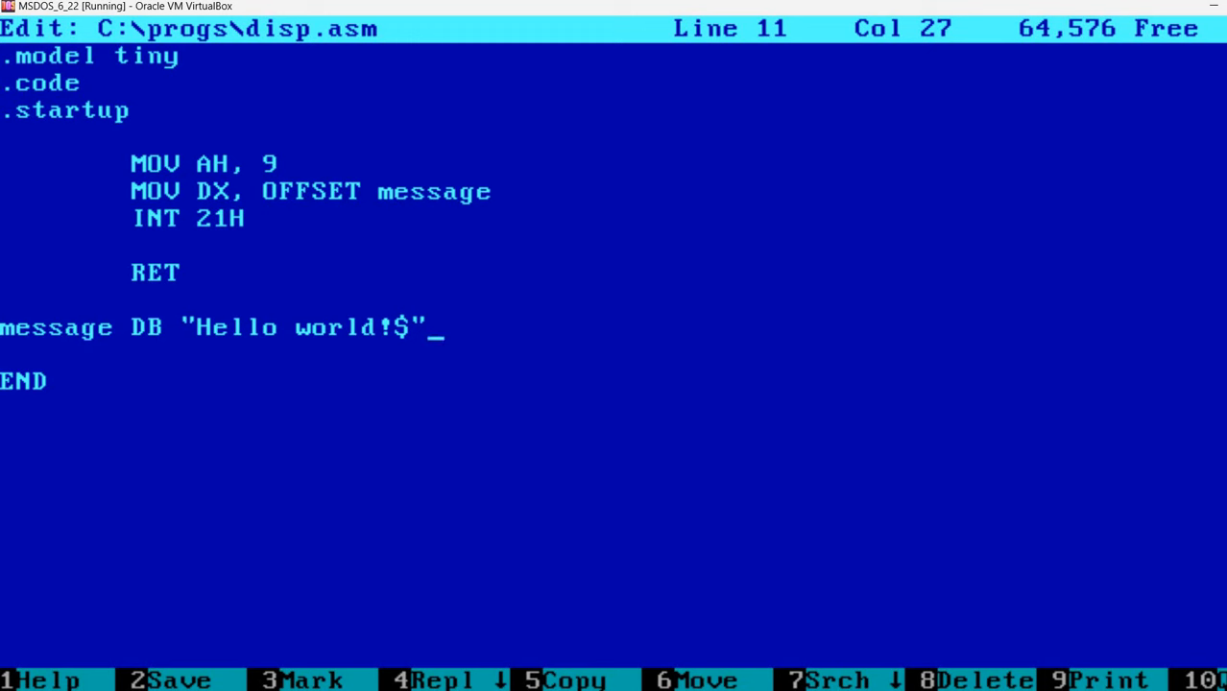
pyautogui.press('Left')
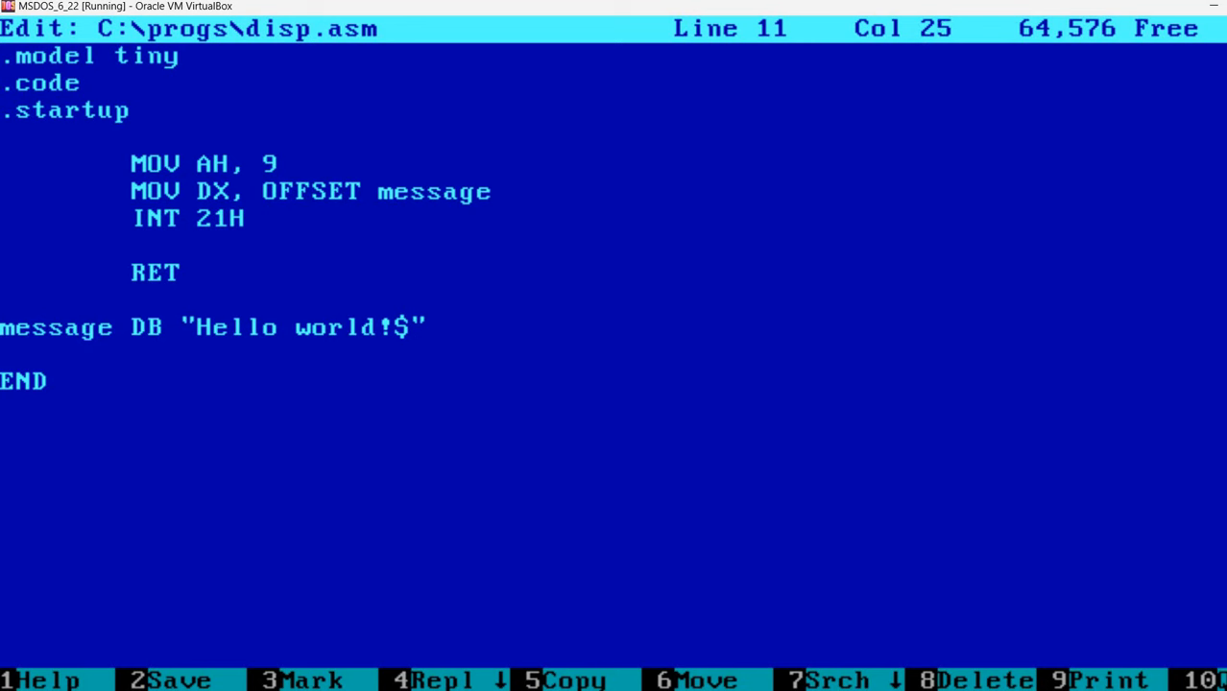
pyautogui.press('Right')
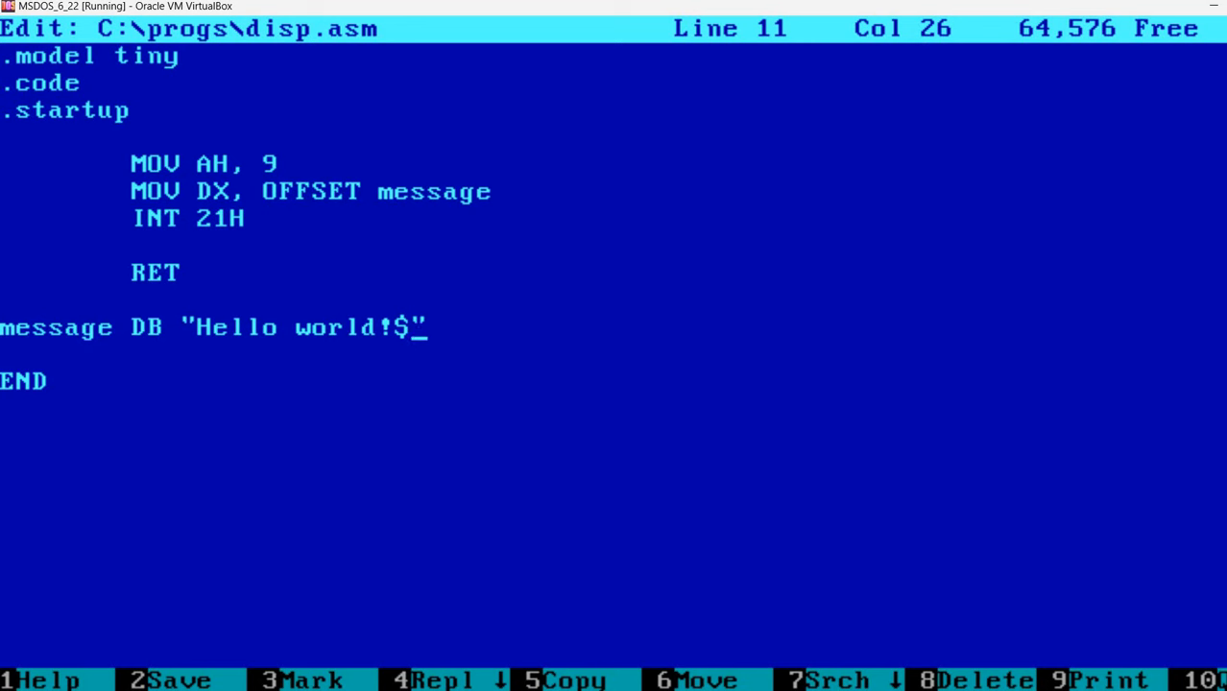
pyautogui.press('Left')
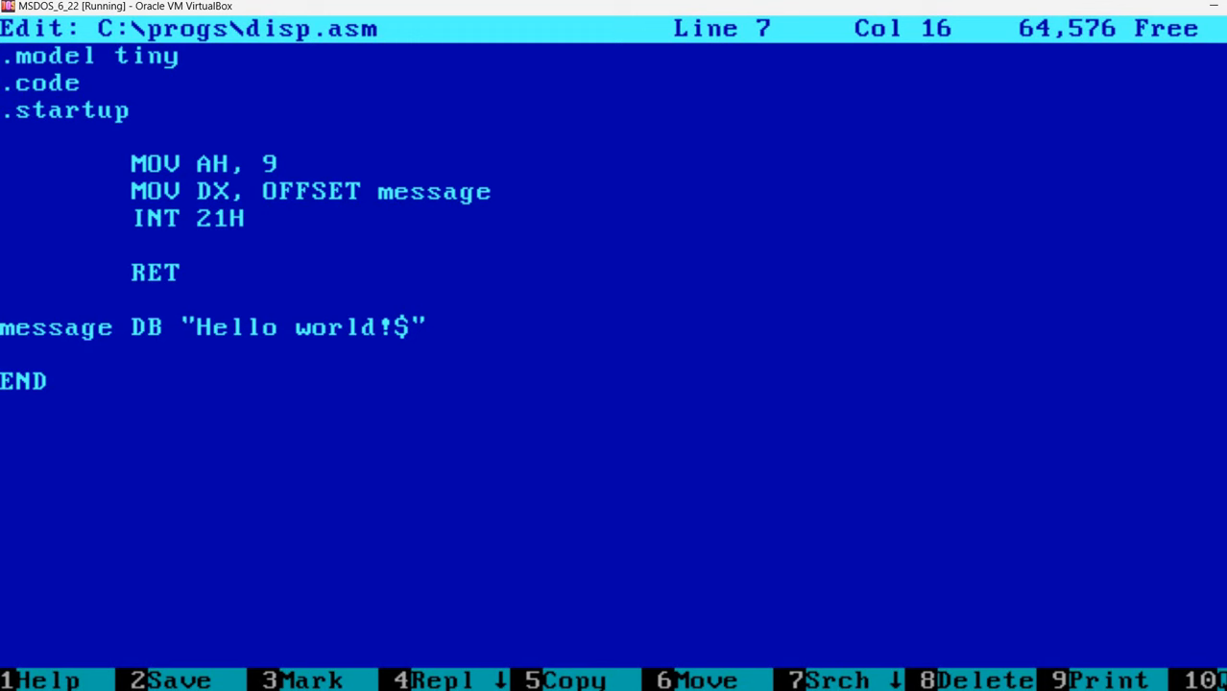
pyautogui.press('Left')
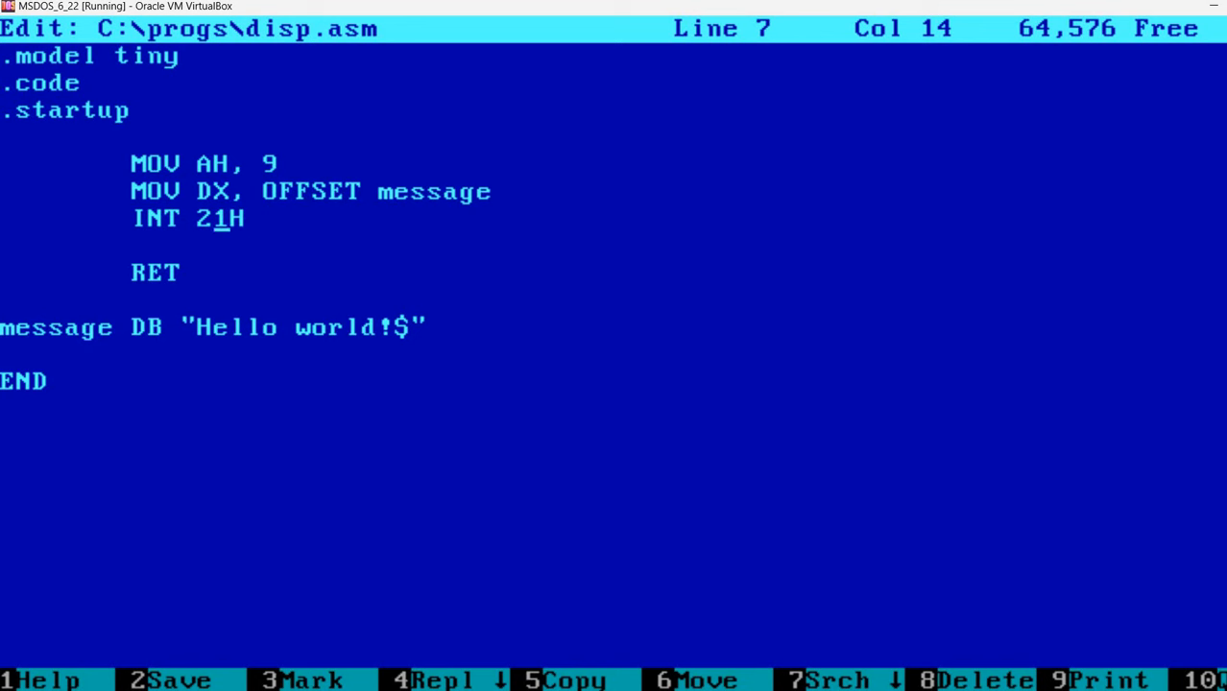
pyautogui.press('Right')
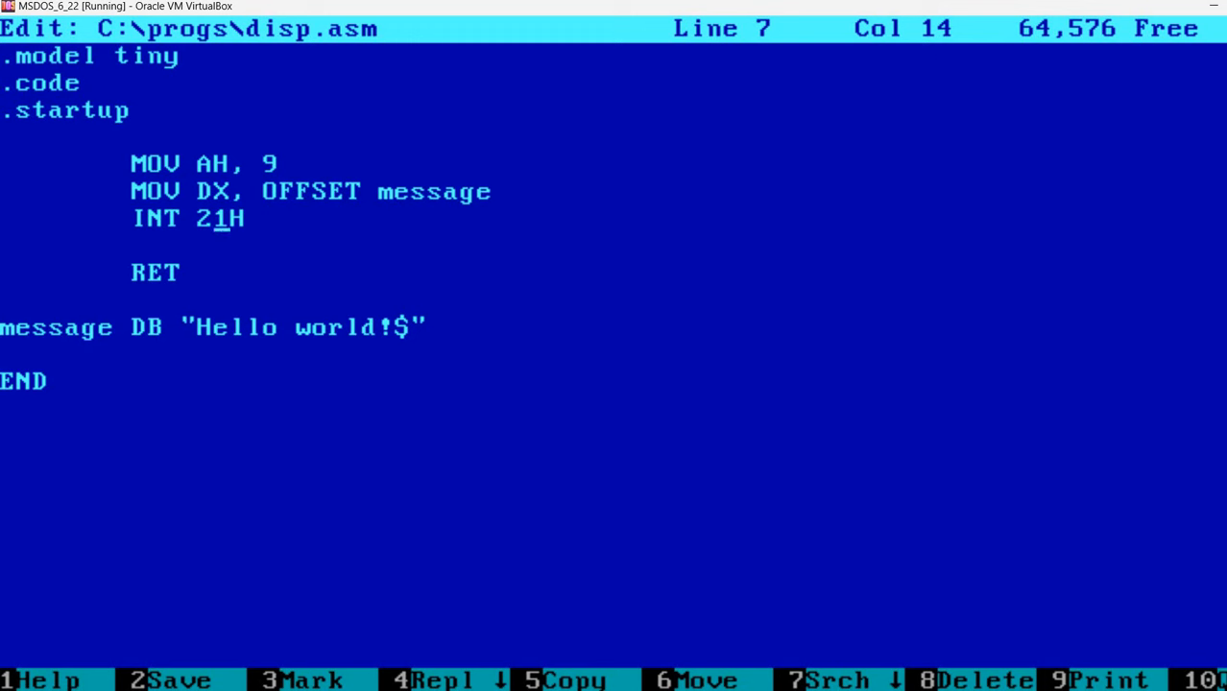
pyautogui.press('Up')
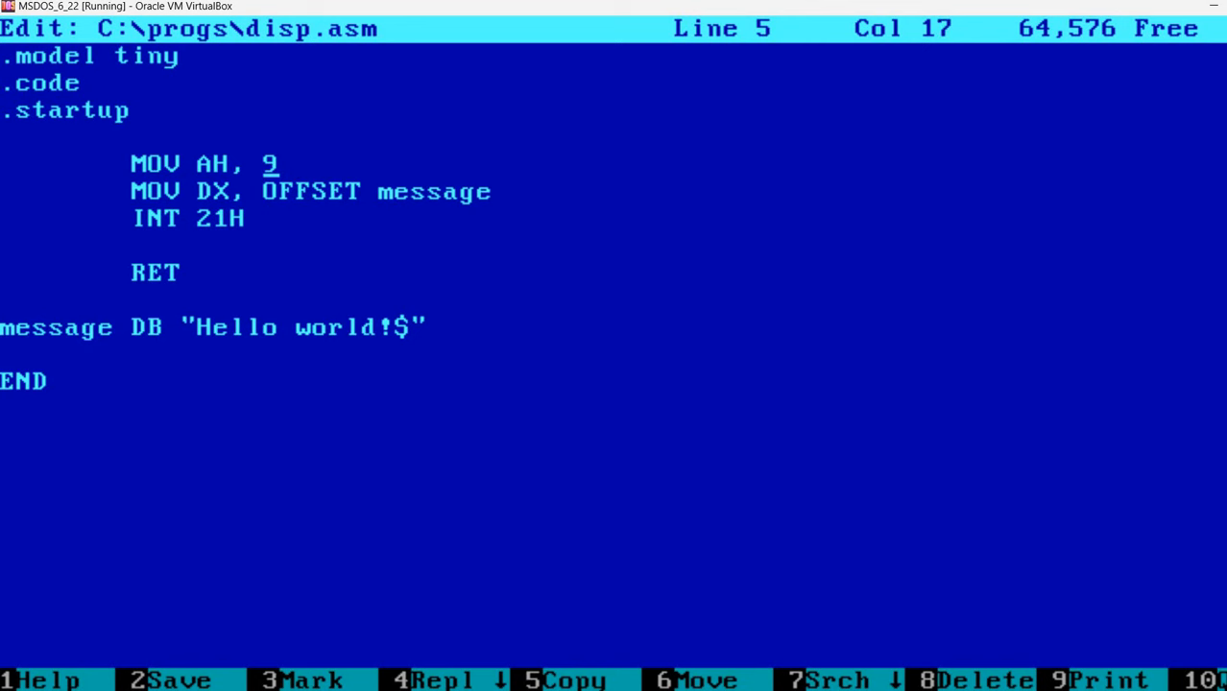
pyautogui.press('Down')
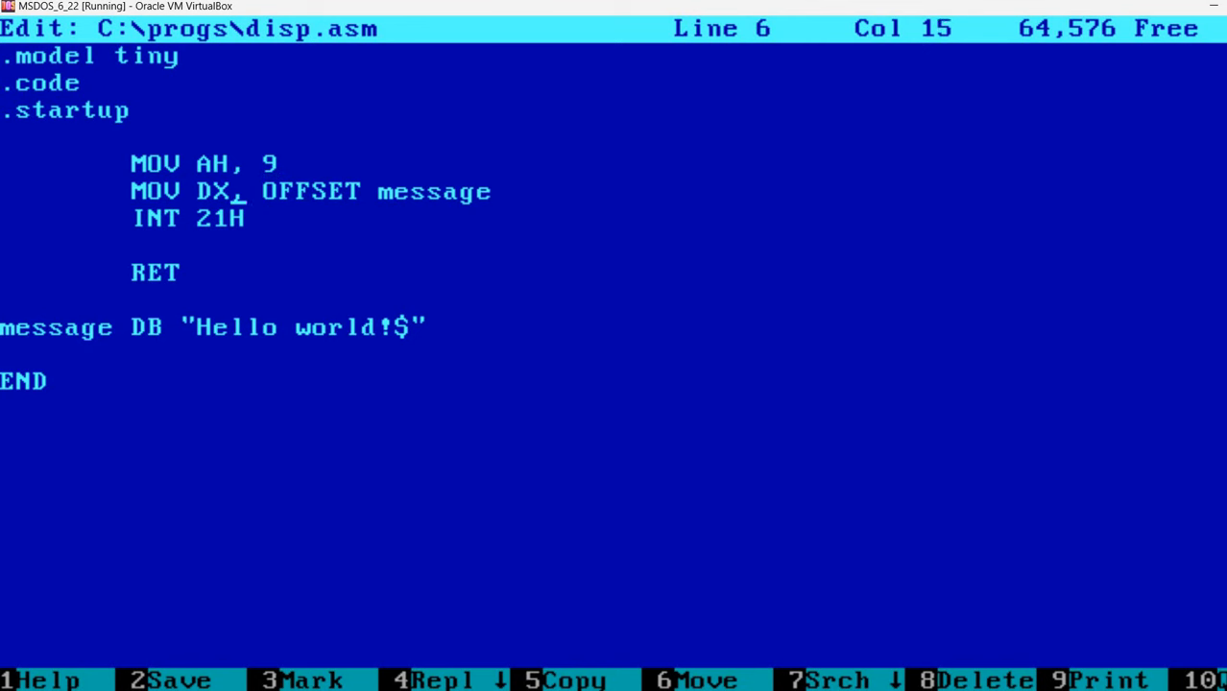
pyautogui.press('Left')
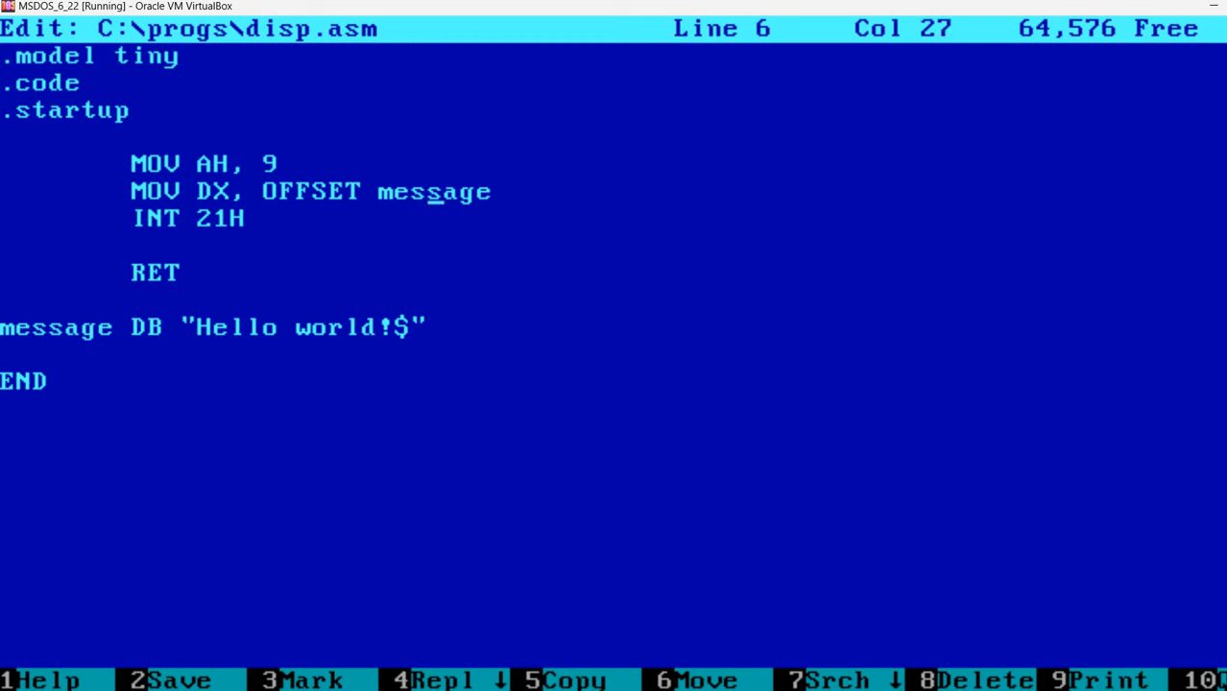
pyautogui.press('Left')
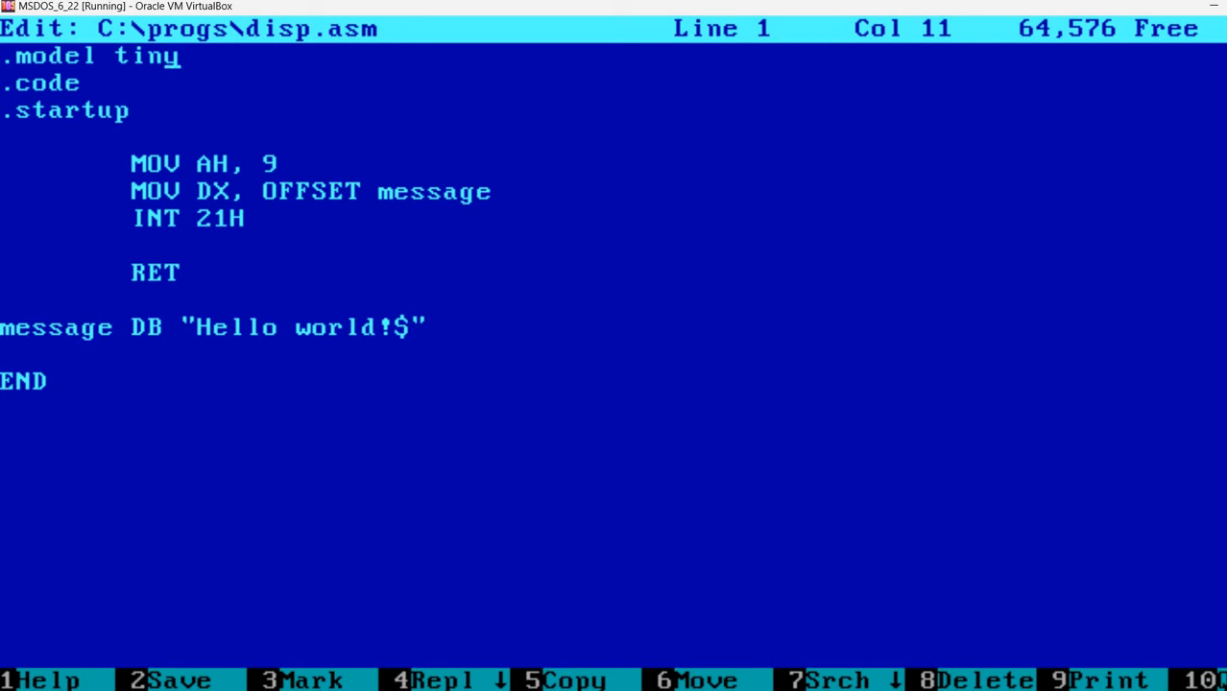
pyautogui.press('Down')
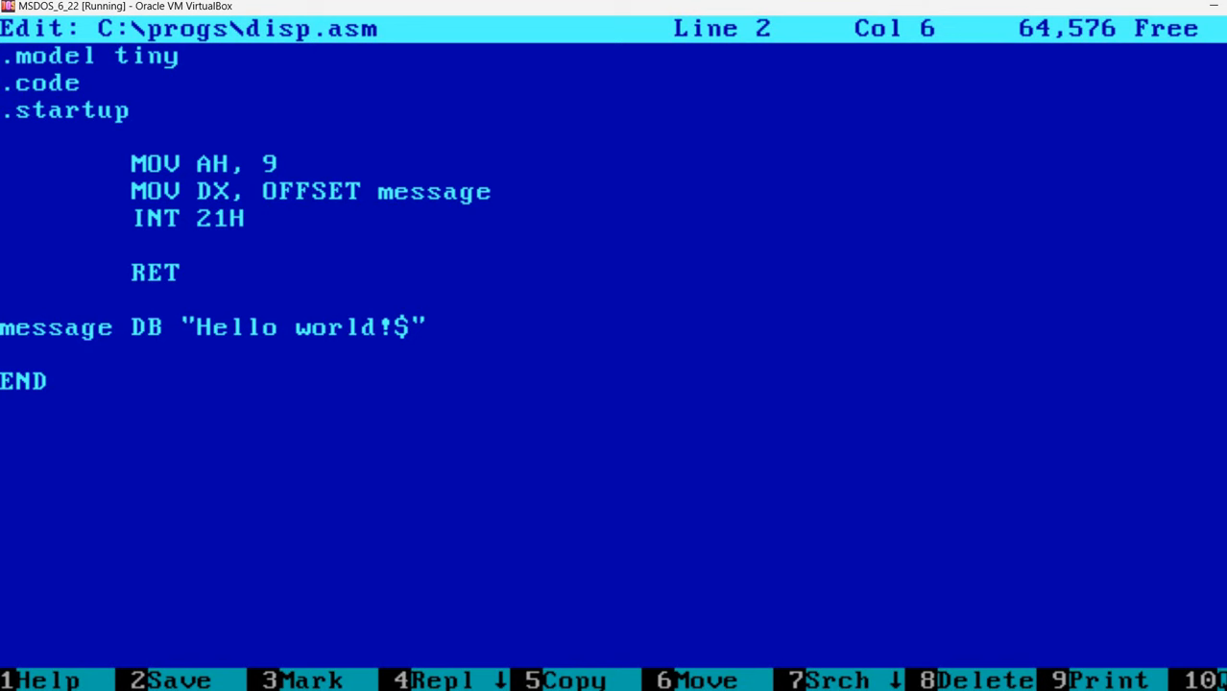
pyautogui.press('up')
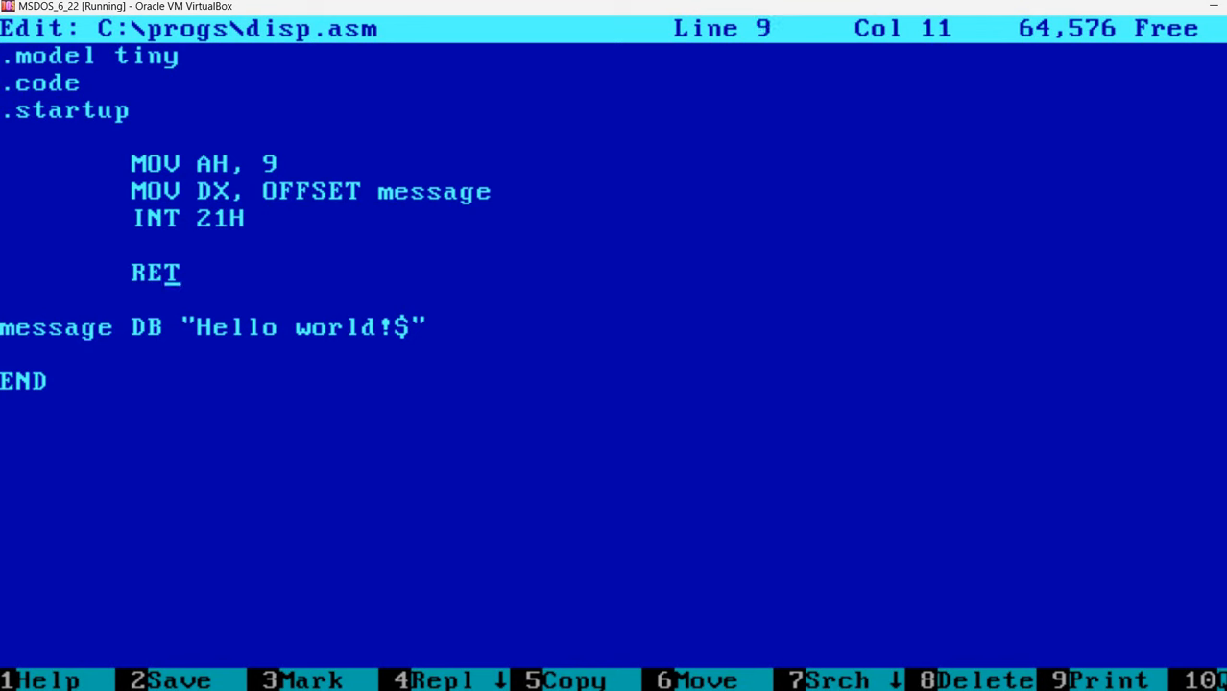
pyautogui.press('Up')
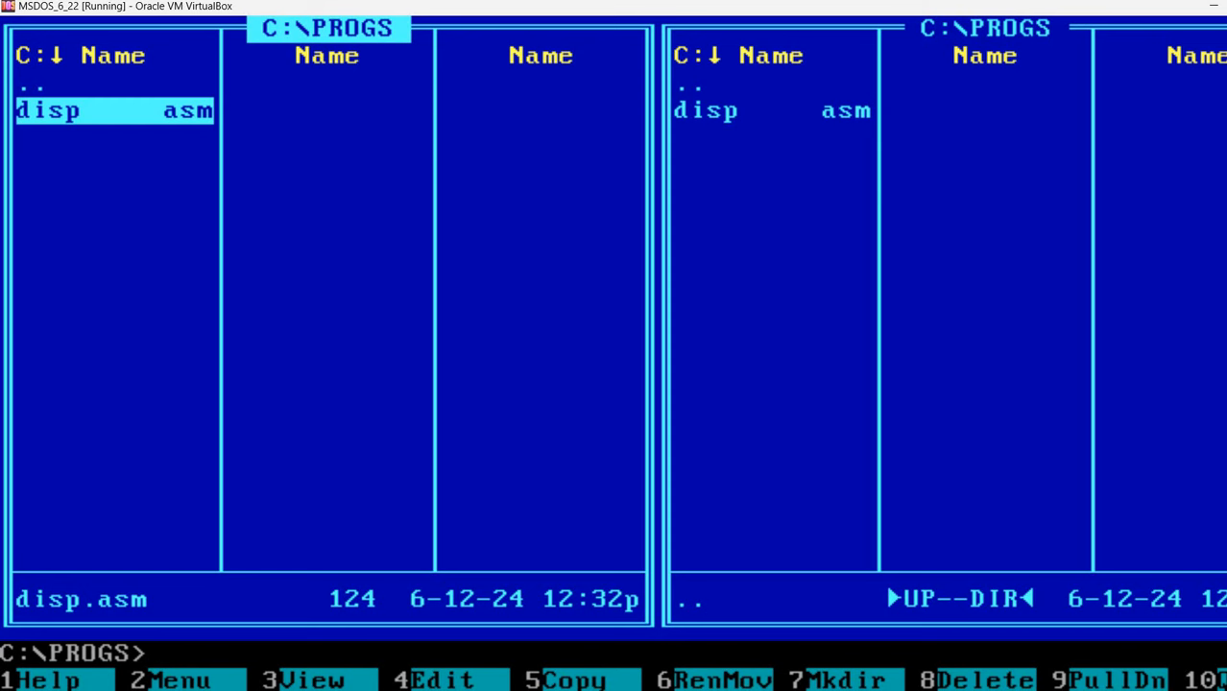
# Step: Quit Norton Commander with F10, confirming Yes to reach the C:\PROGS prompt
pyautogui.press('f10')
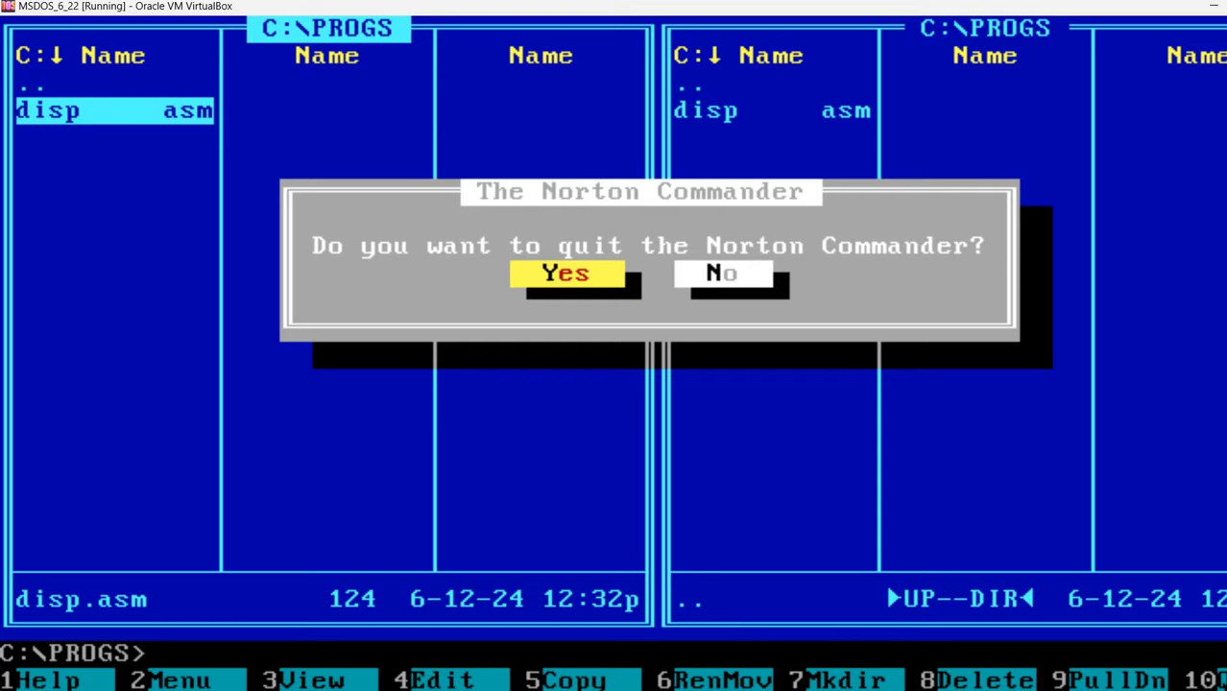
pyautogui.click(564, 273)
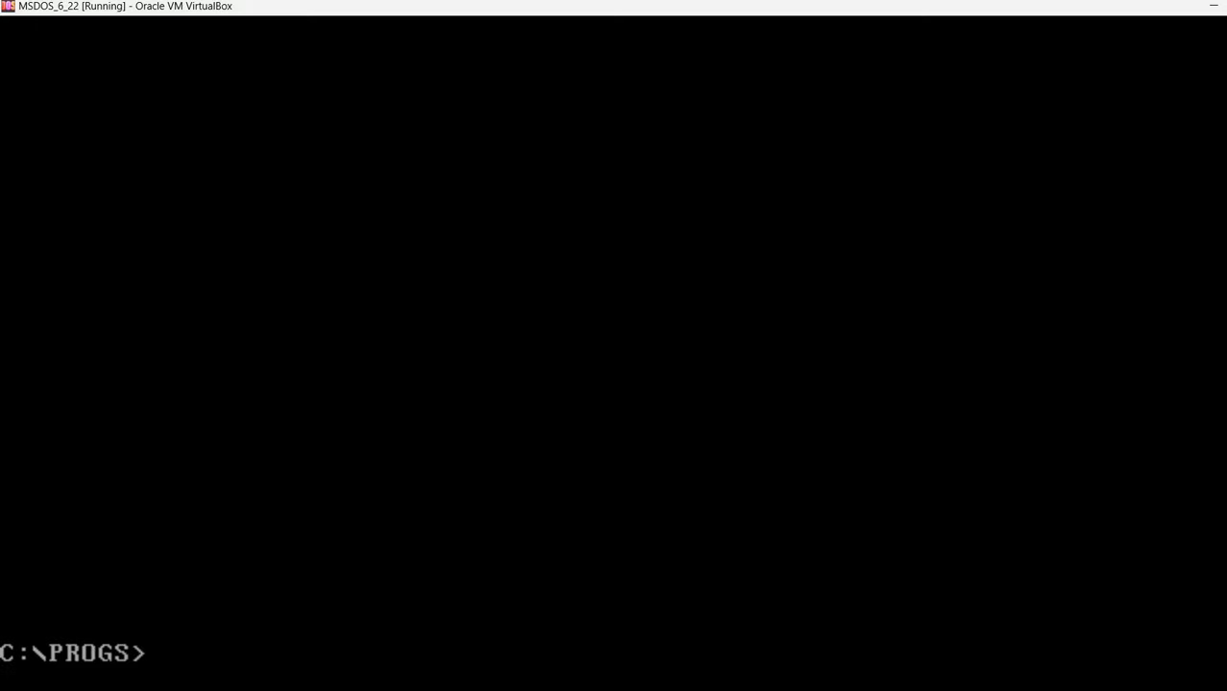
# Step: Run c:\masm\bin\new-vars.bat to set PATH, INCLUDE, HELPFILES, INIT, ASMEX and TMP
pyautogui.write('c:')
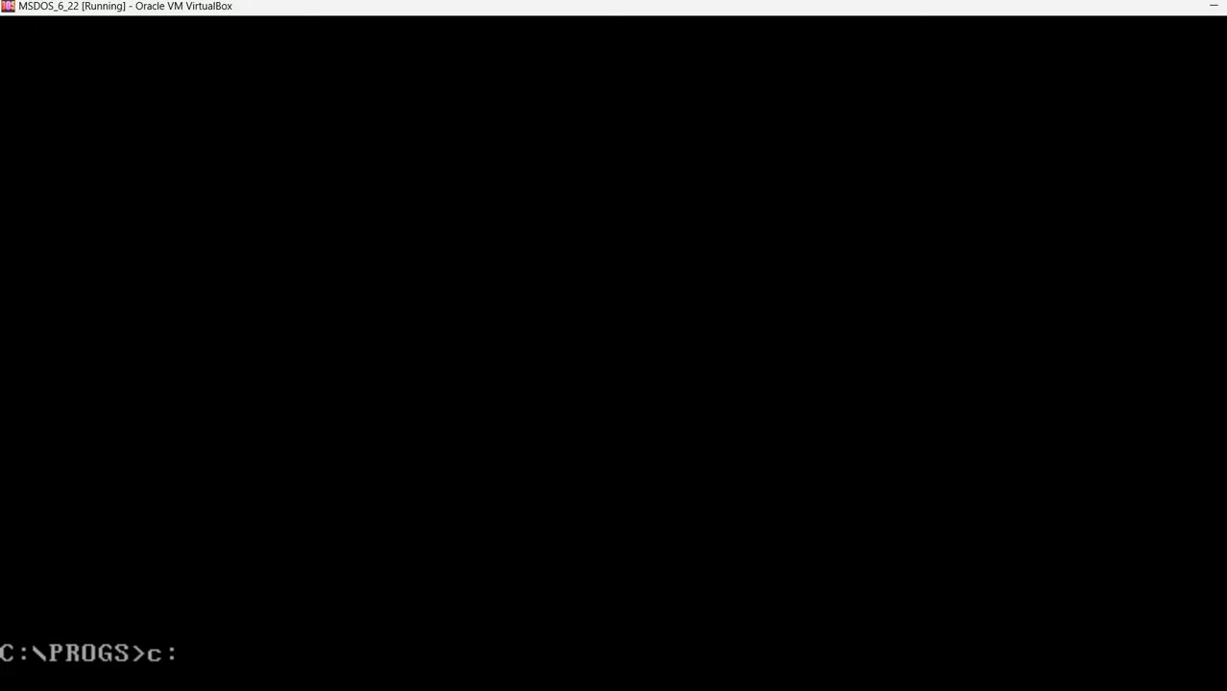
pyautogui.write('\\m')
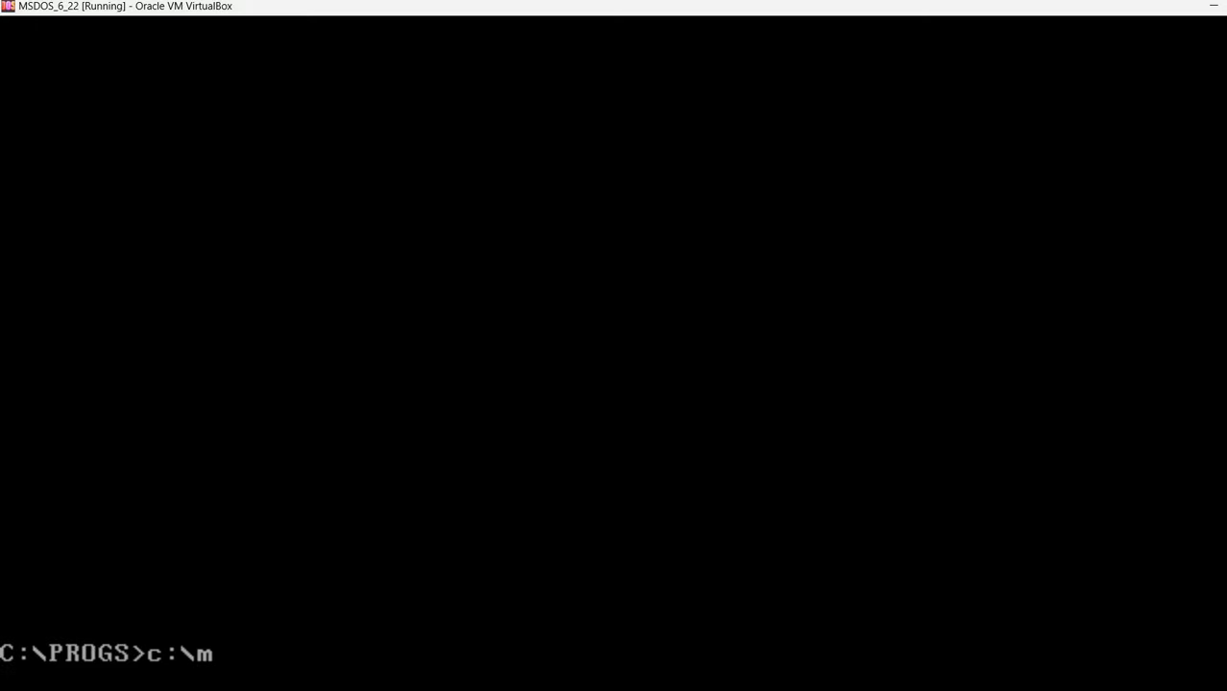
pyautogui.write('asm\\bin')
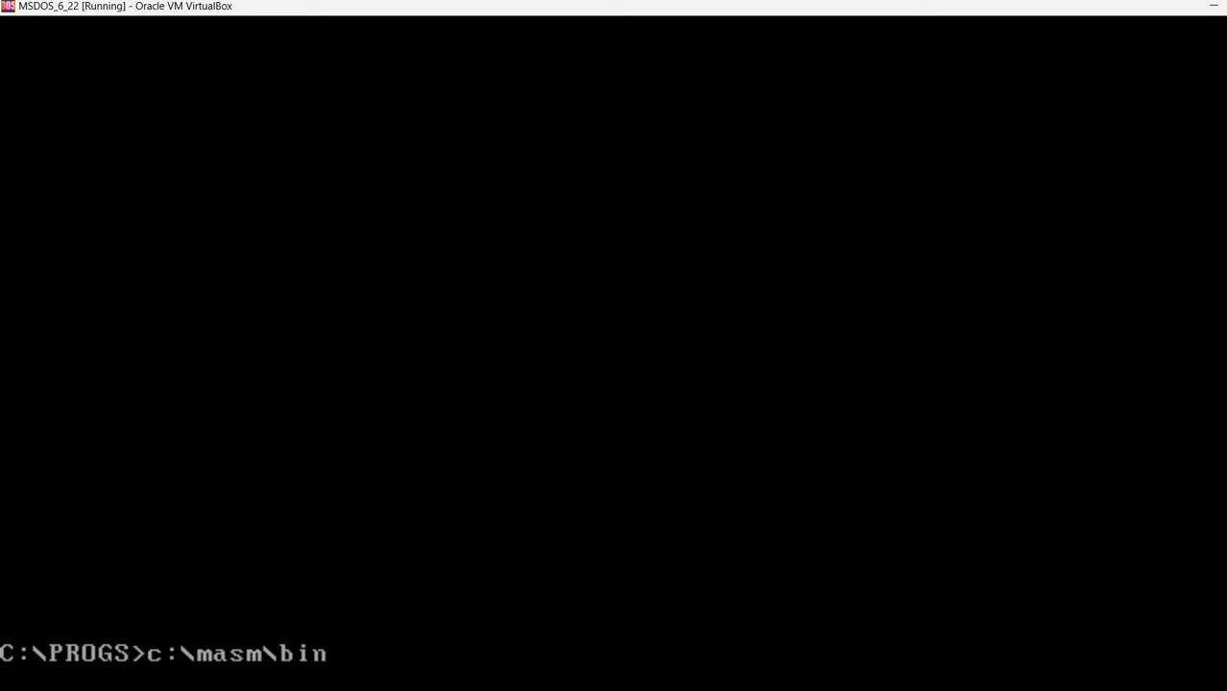
pyautogui.write('\\new-')
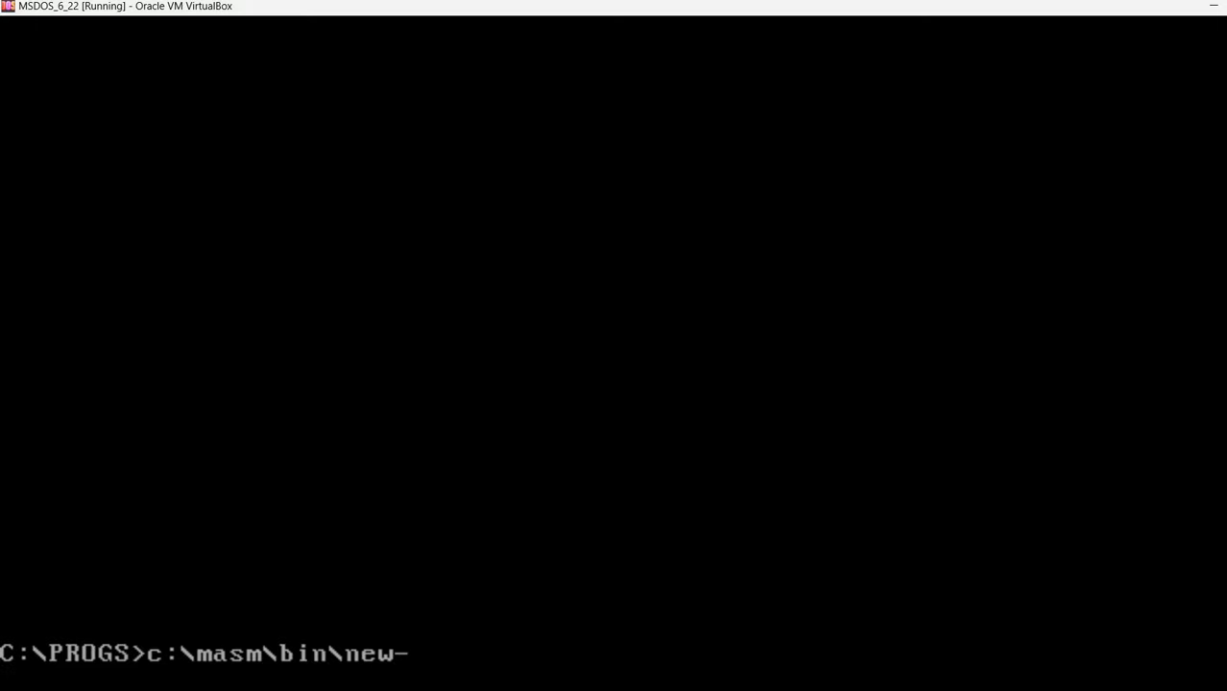
pyautogui.write('vars.bat')
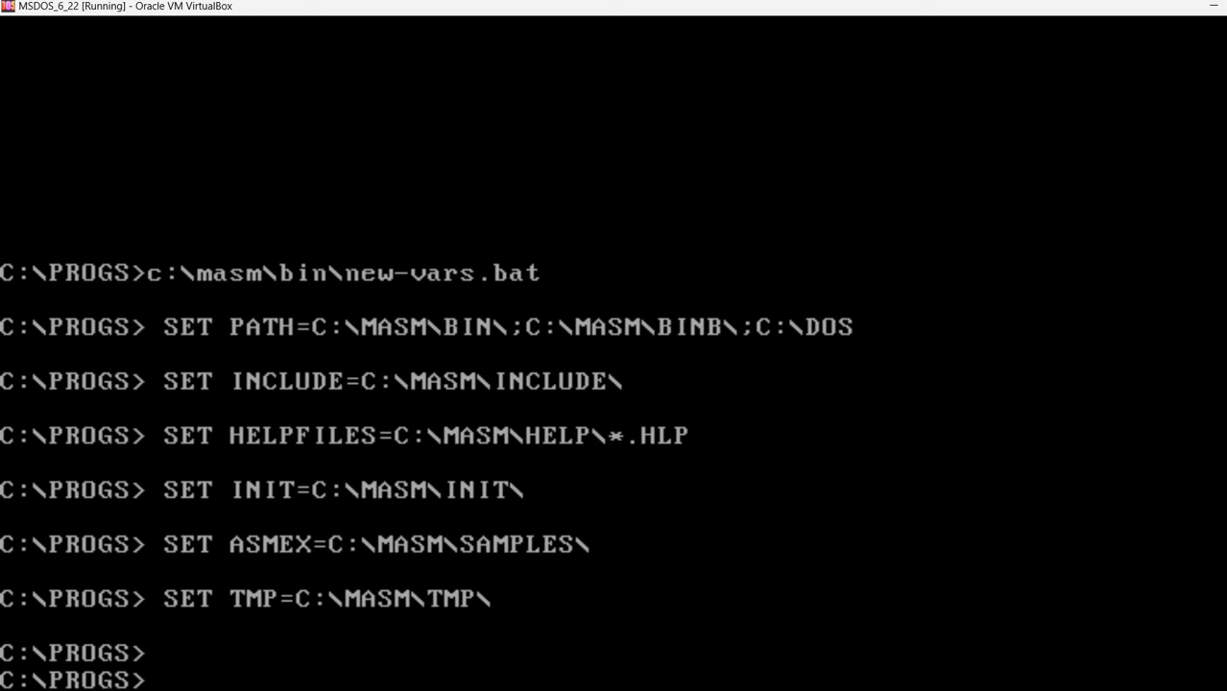
pyautogui.write('ml')
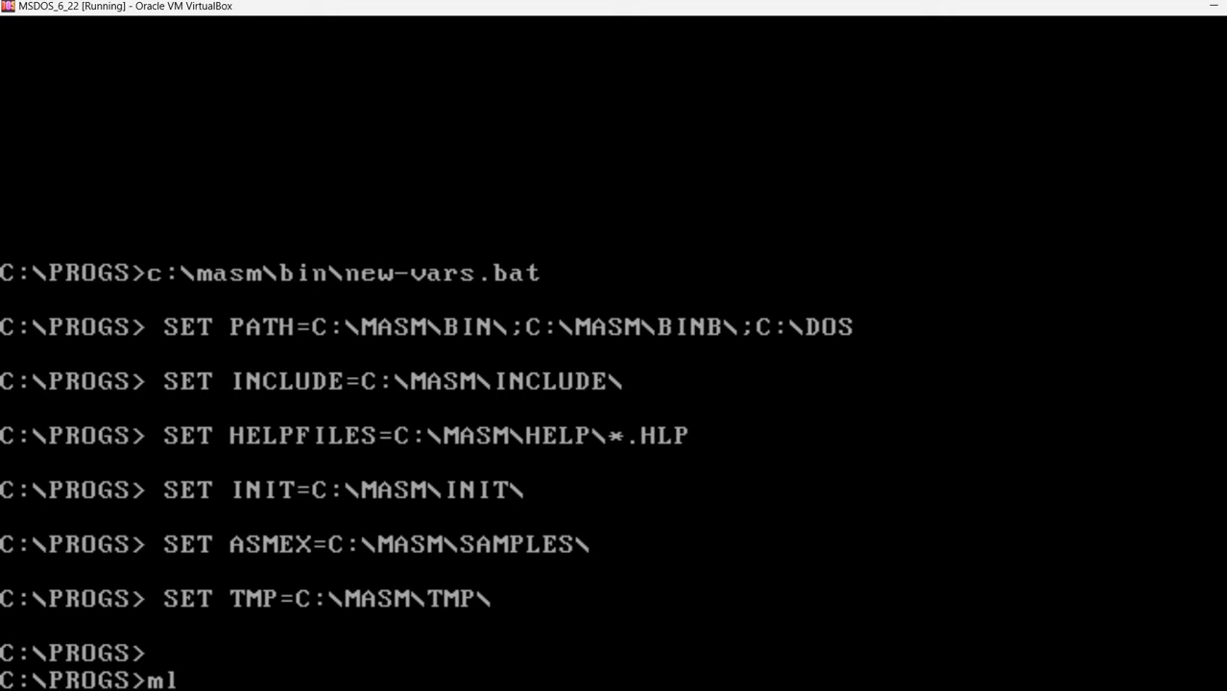
# Step: Run ml without arguments to display the MASM 6.00 banner and usage line
pyautogui.press('Return')
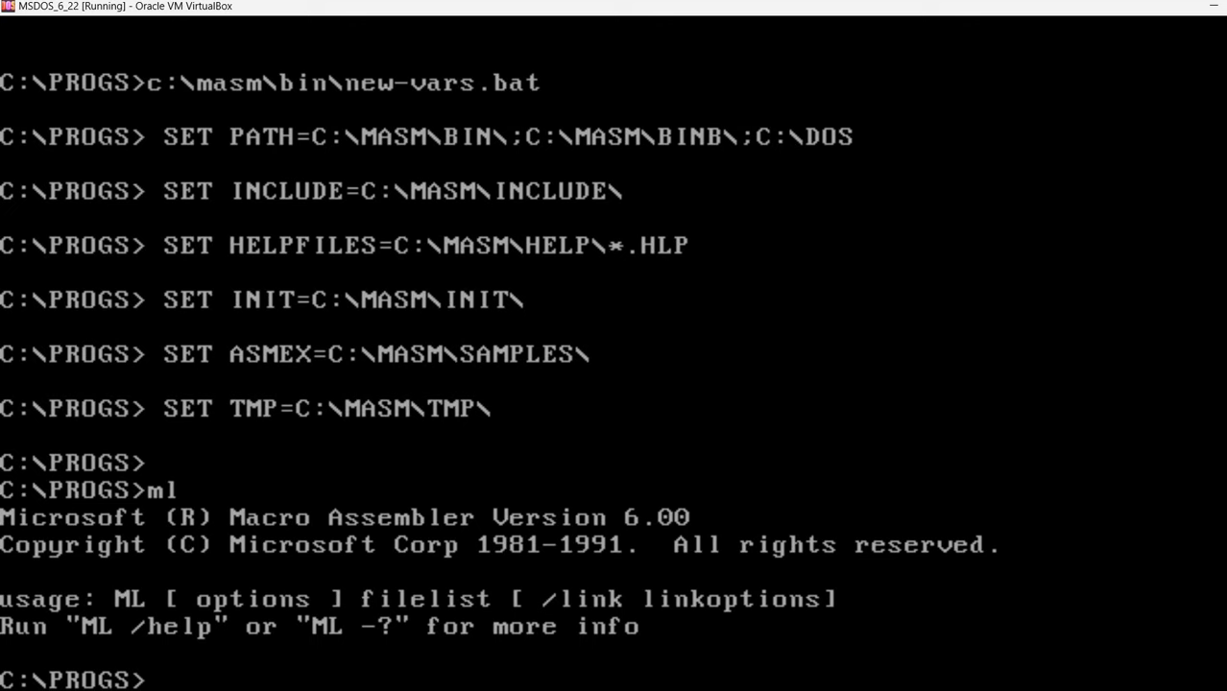
pyautogui.write('ml')
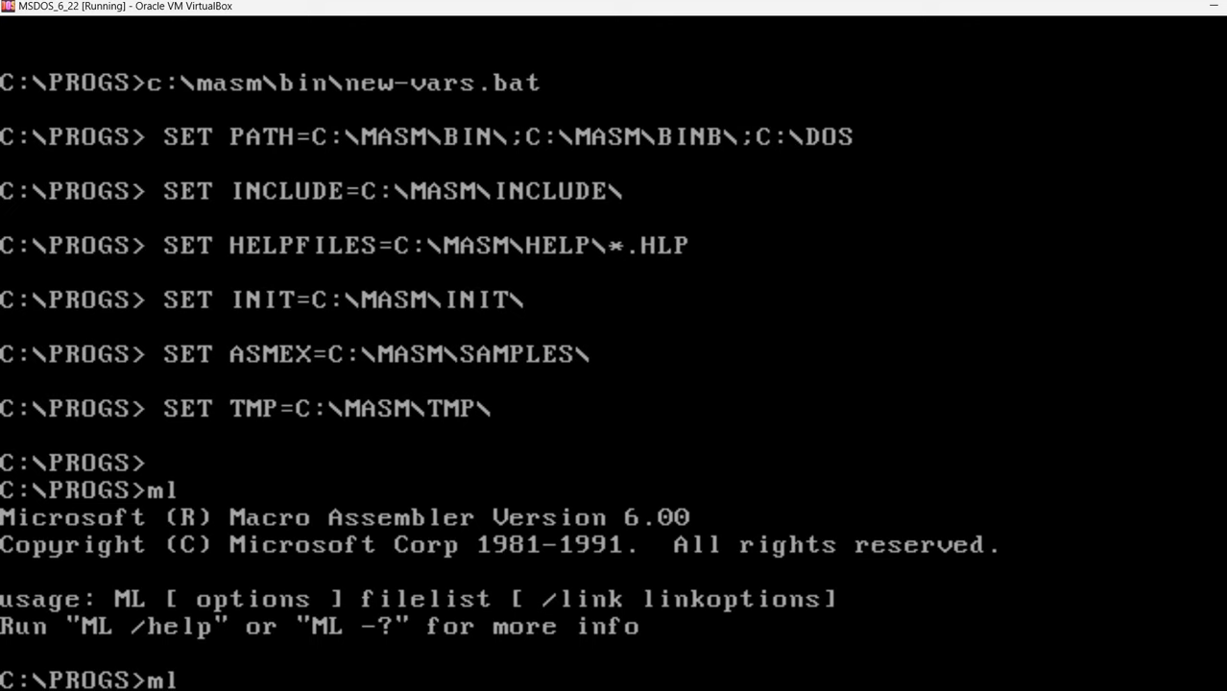
# Step: Run ml /help and scroll the ML Command-Line Syntax page, then follow its options link
pyautogui.write('/help')
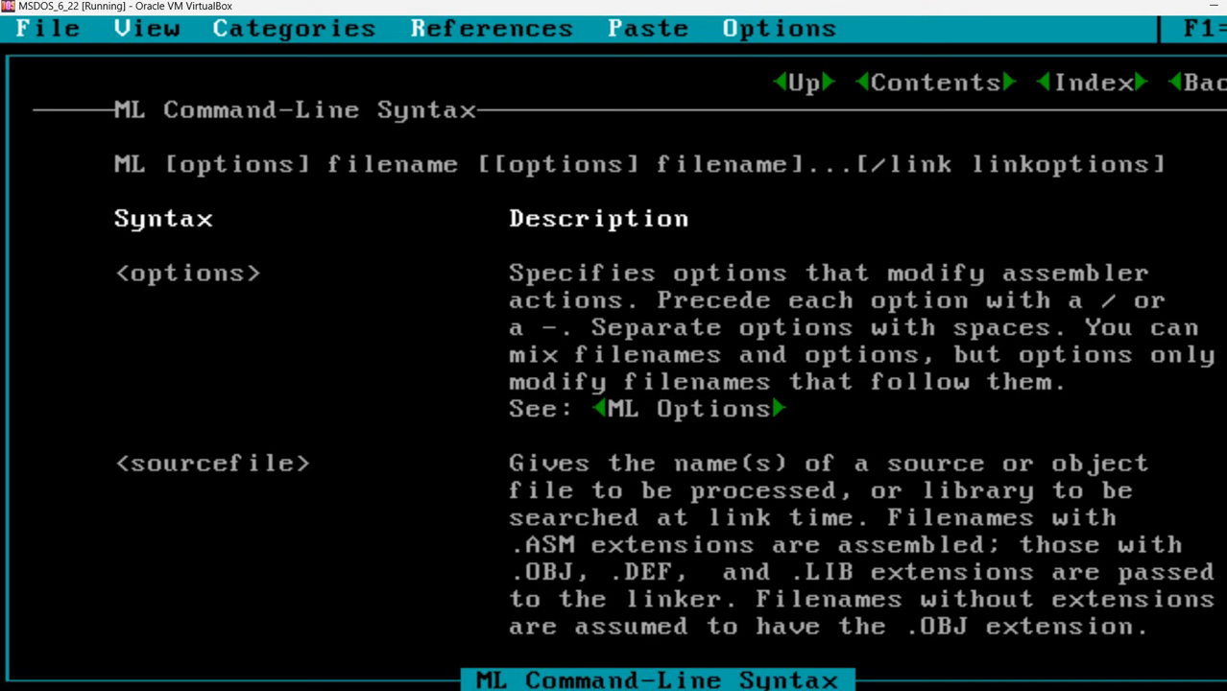
pyautogui.scroll(-3)
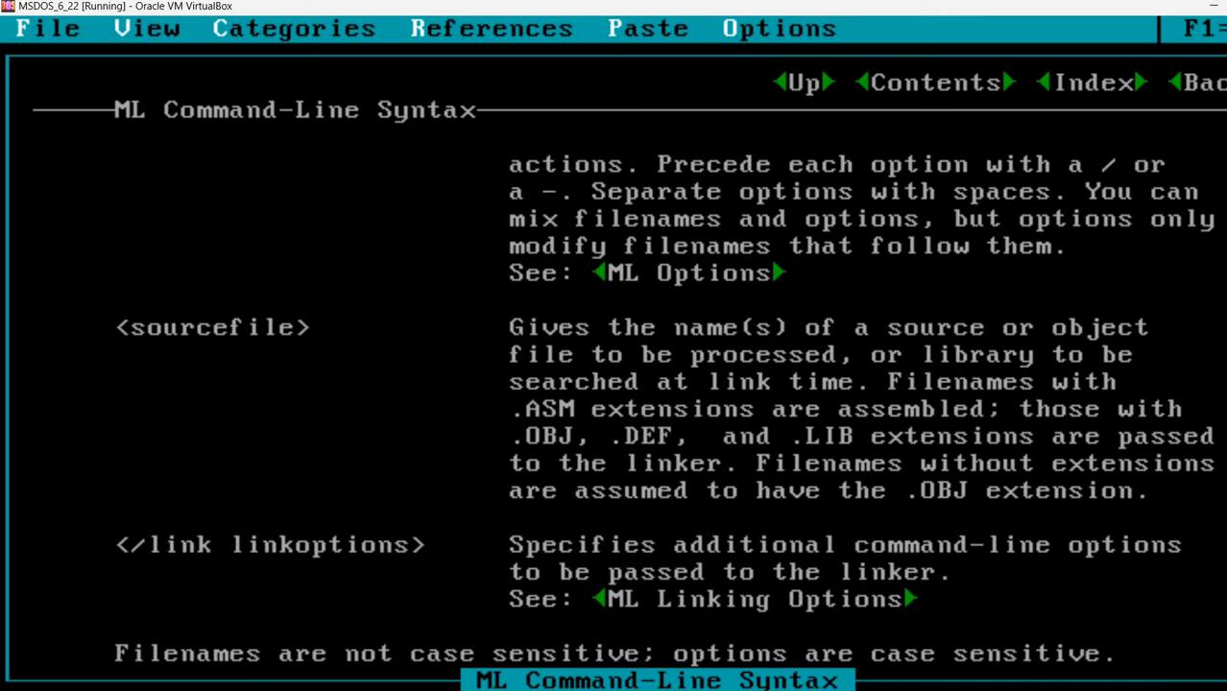
pyautogui.scroll(-3)
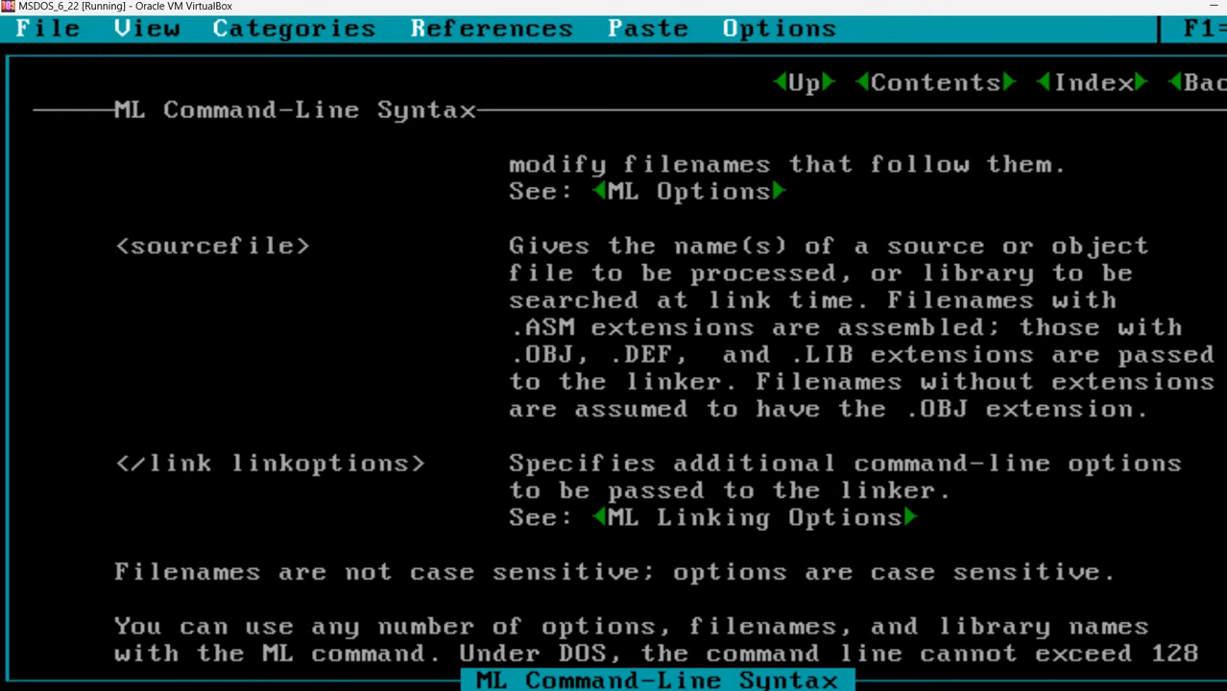
pyautogui.scroll(3)
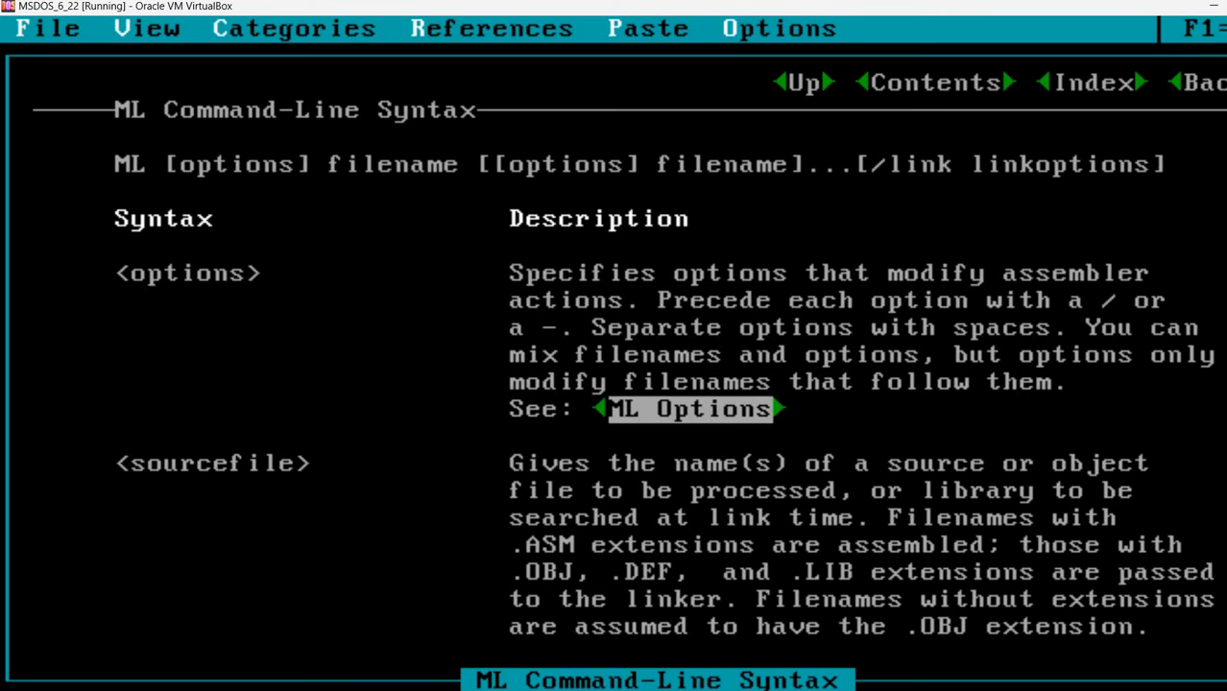
pyautogui.click(683, 409)
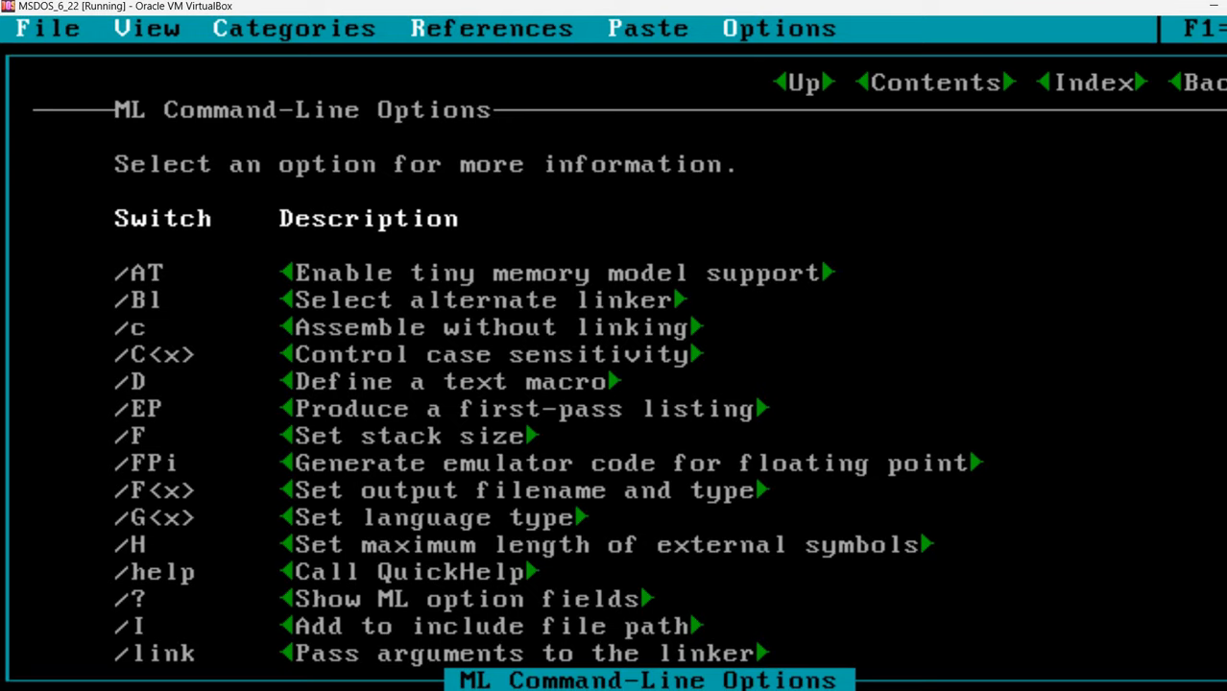
# Step: Scroll through the ML Command-Line Options list to its end
pyautogui.scroll(-3)
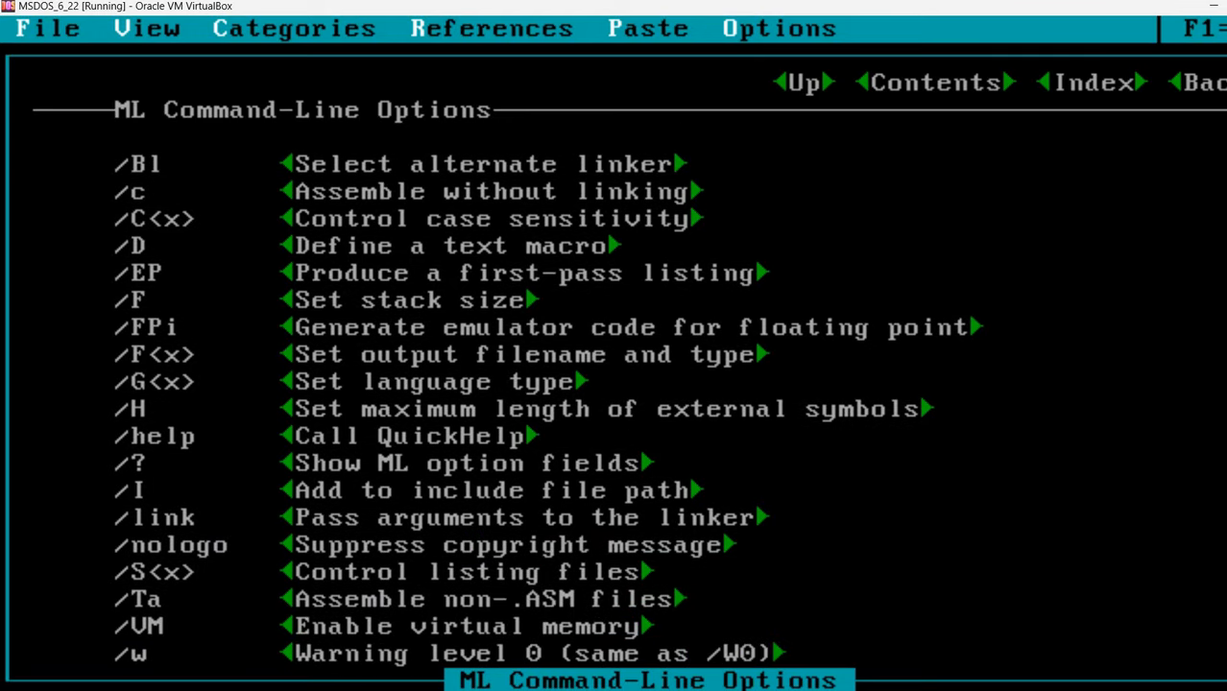
pyautogui.scroll(-3)
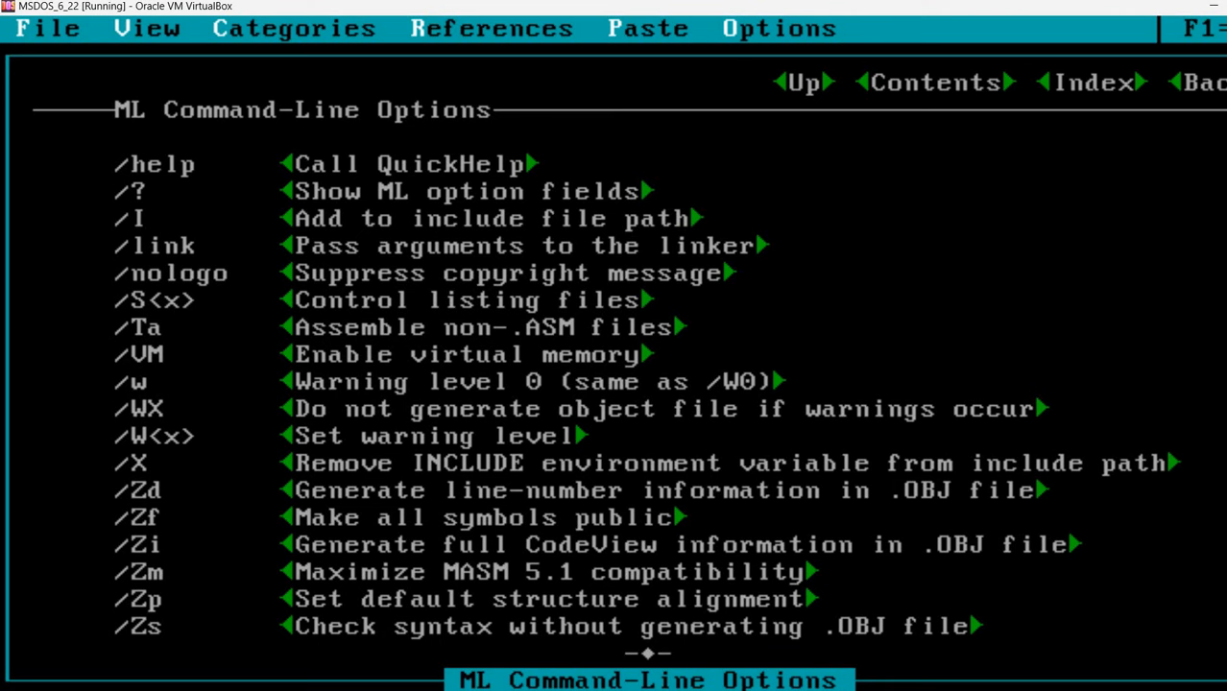
pyautogui.click(46, 27)
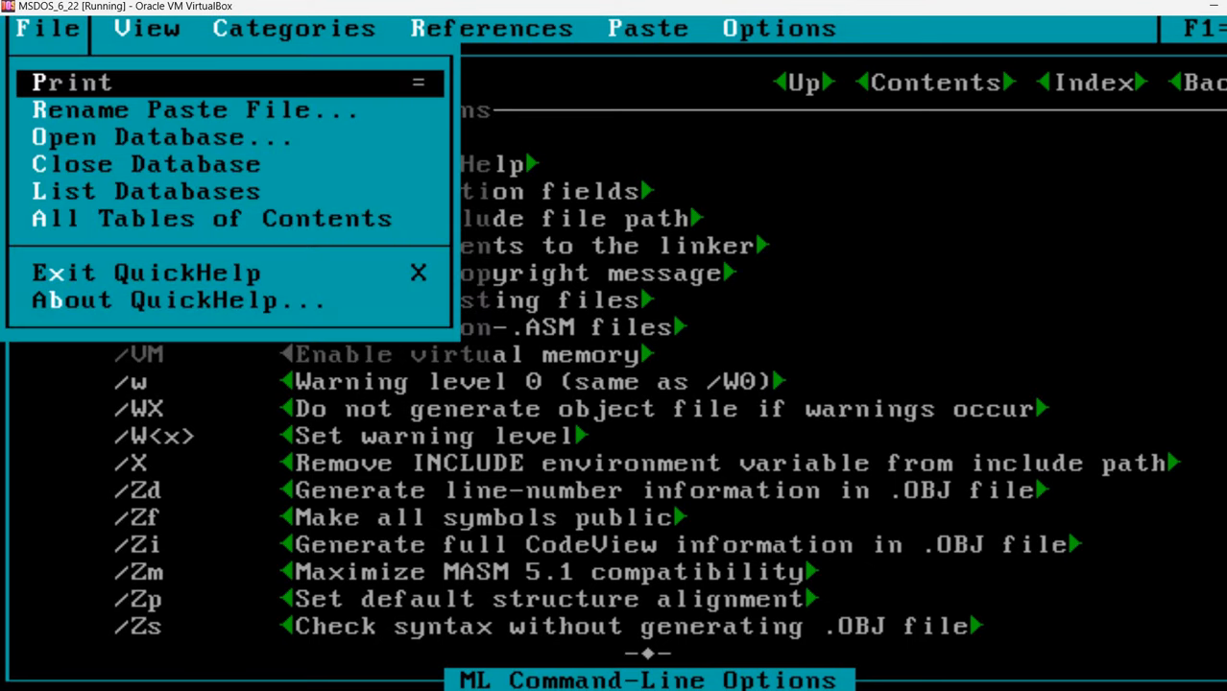
# Step: Exit QuickHelp and list the C:\PROGS directory with dir
pyautogui.click(148, 273)
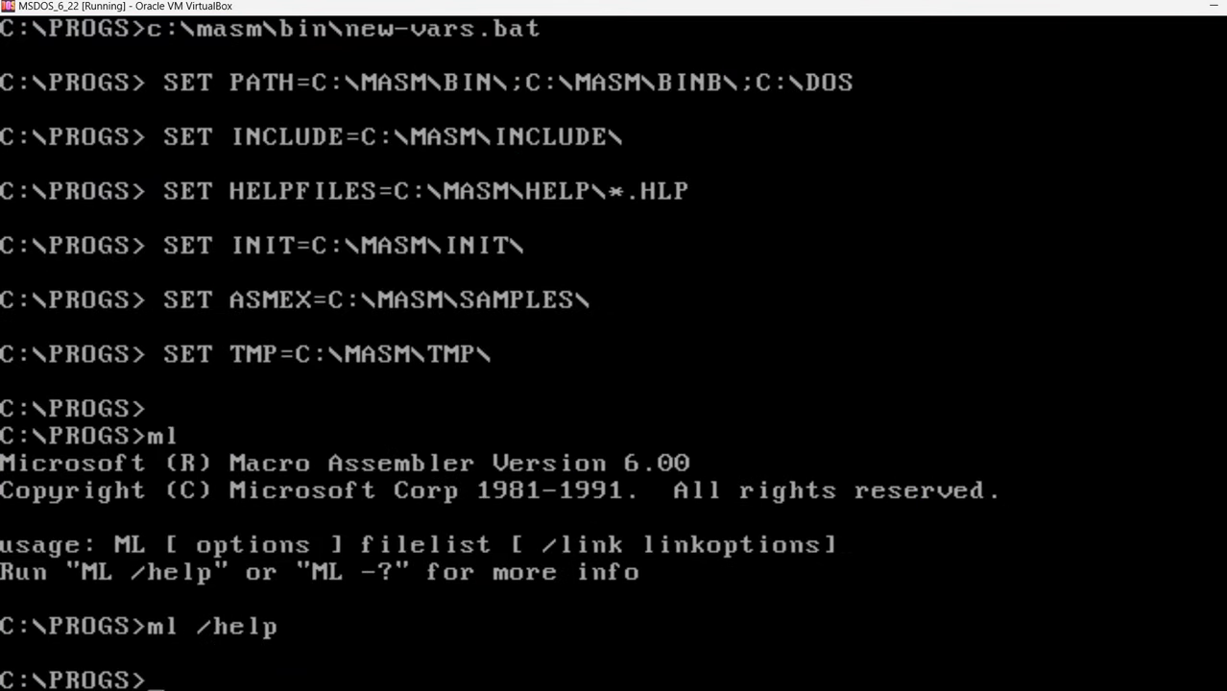
pyautogui.write('di')
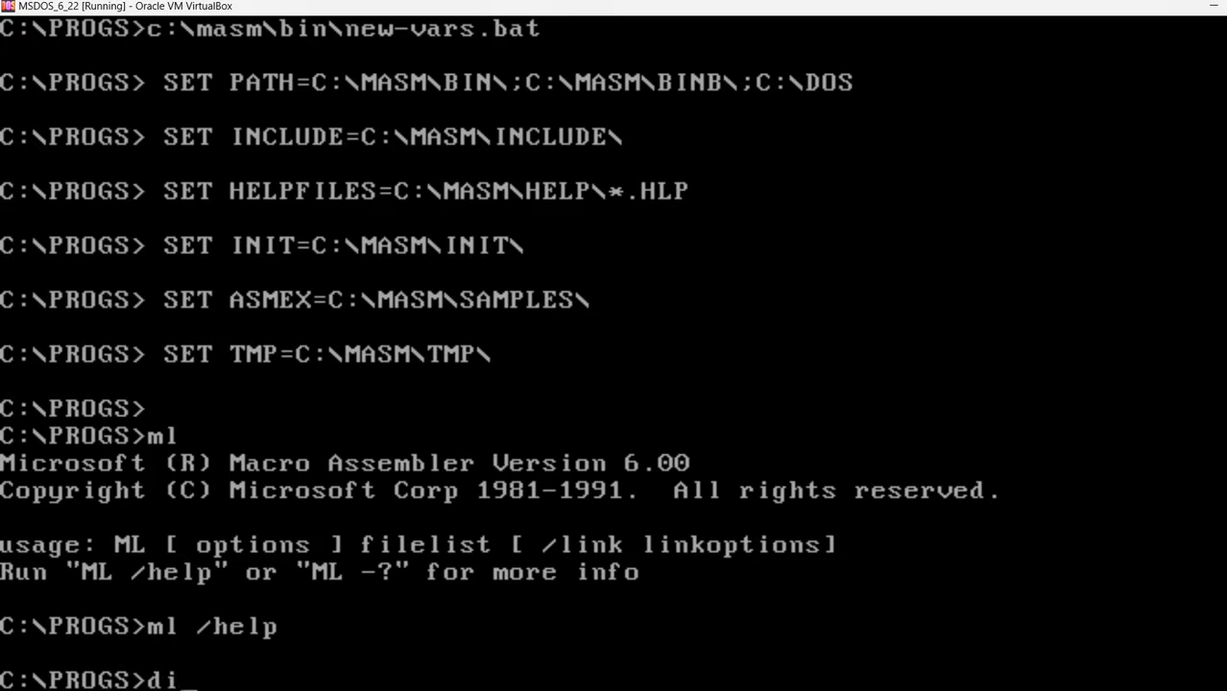
pyautogui.press('Return')
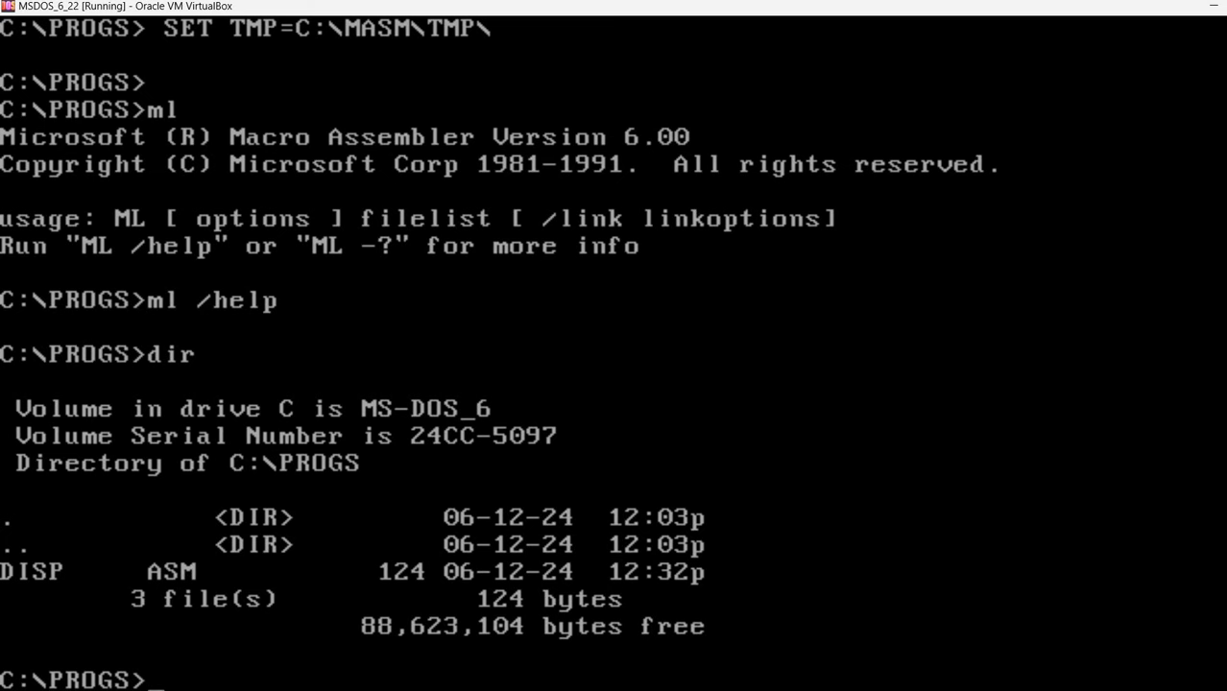
# Step: Assemble disp.asm with ml /AT /Fldisp.lst into disp.com and disp.lst
pyautogui.write('m')
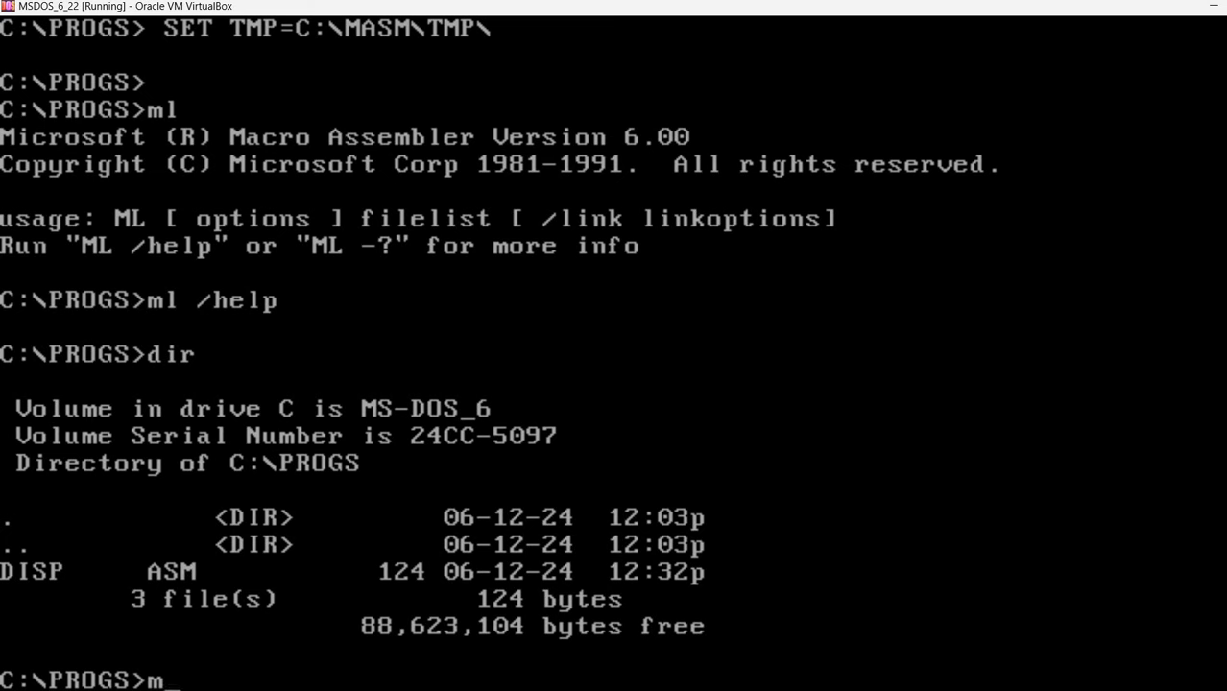
pyautogui.write('l /AT /')
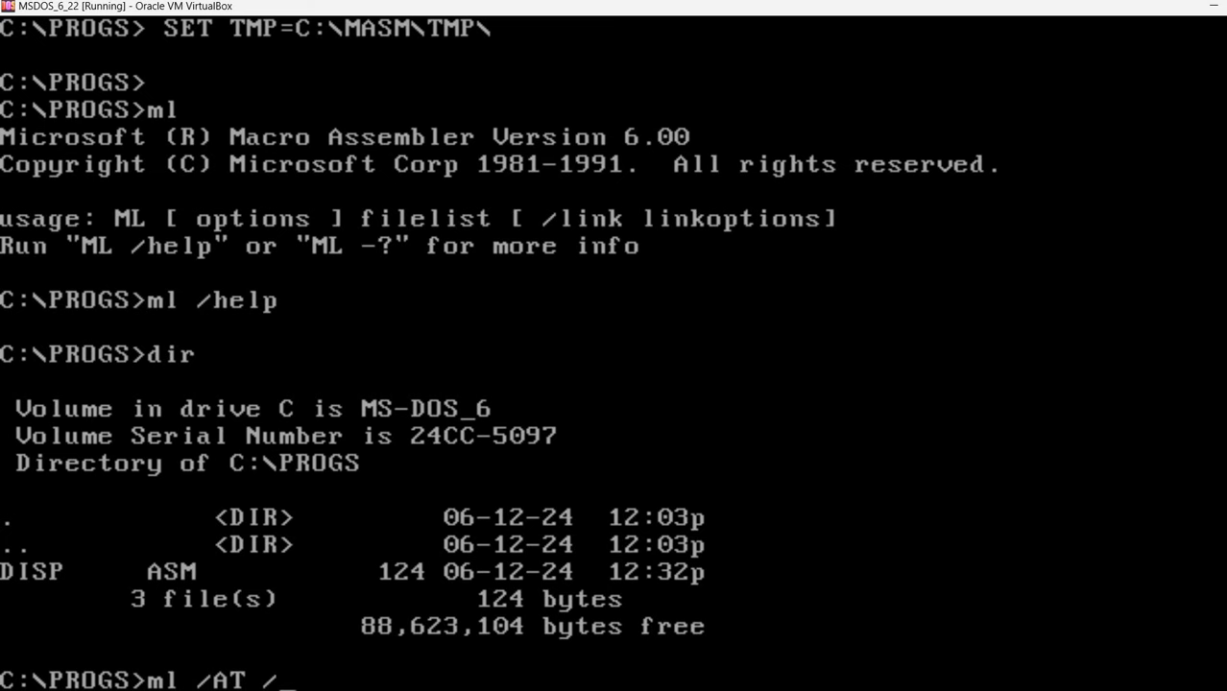
pyautogui.write('Fl')
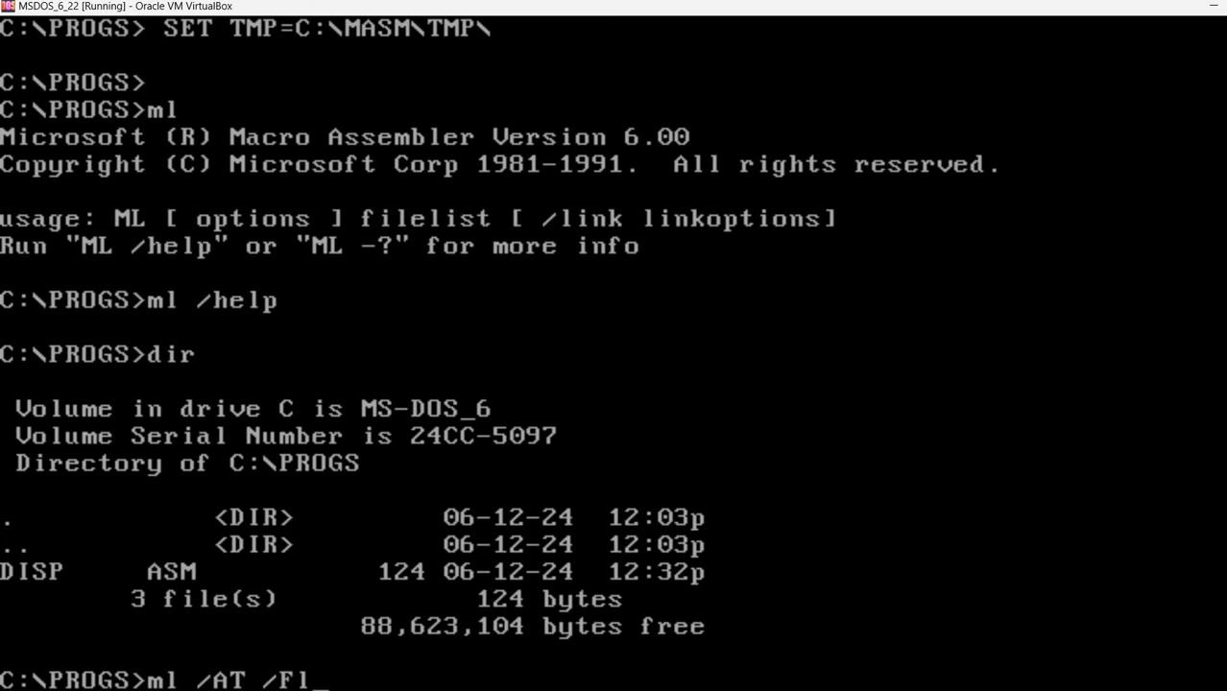
pyautogui.write('di')
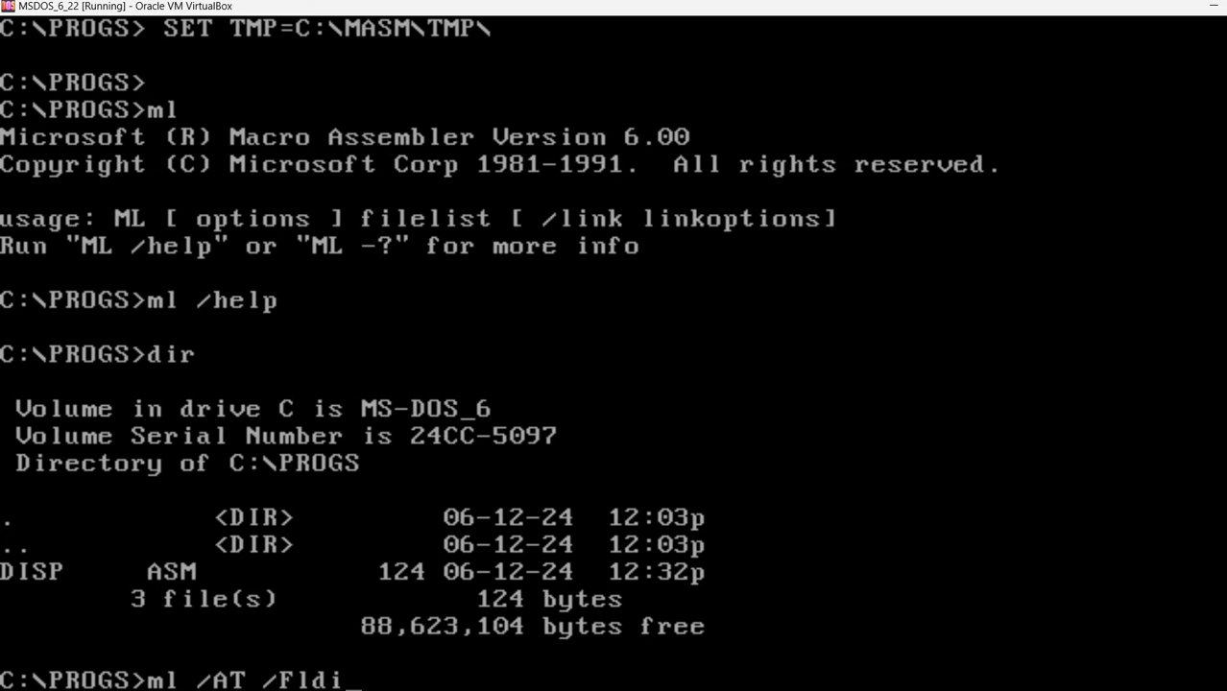
pyautogui.write('sp.lst')
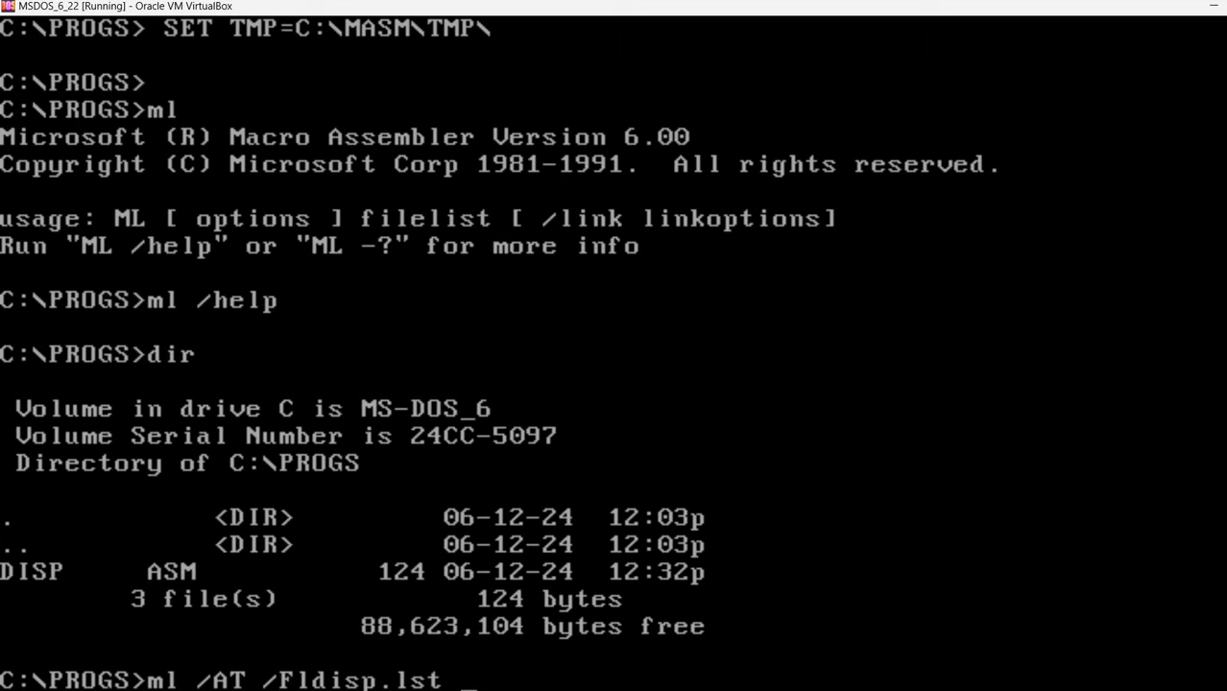
pyautogui.write('disp.asm')
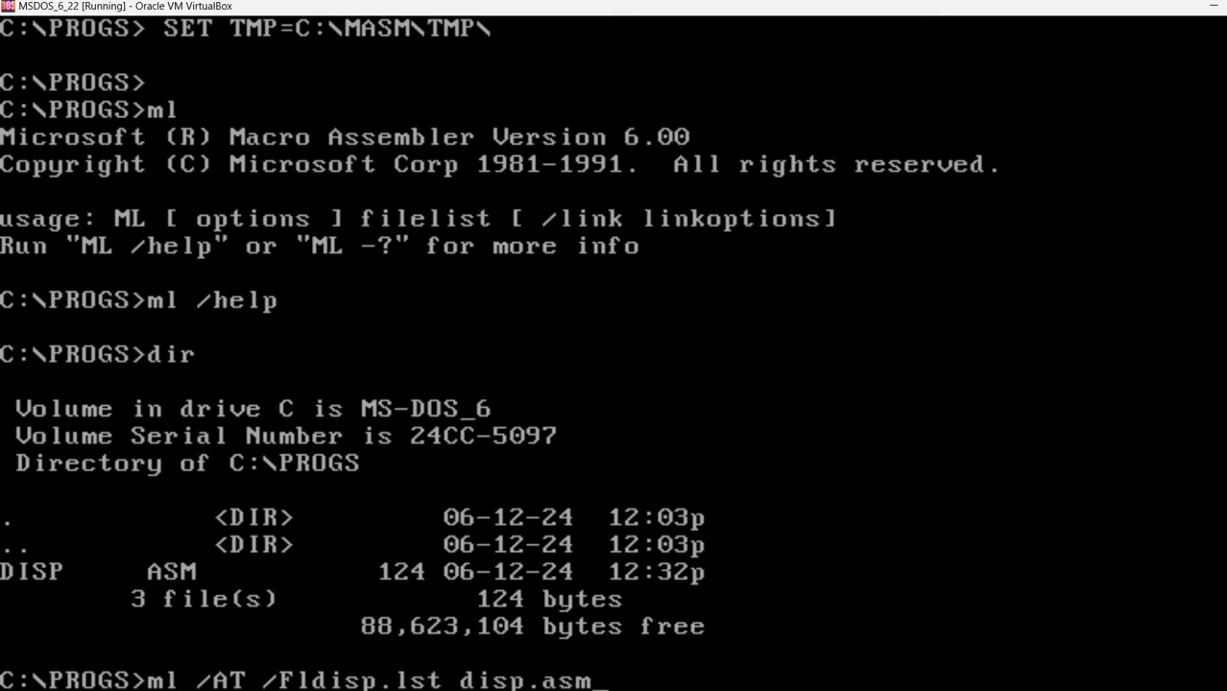
pyautogui.press('Return')
pyautogui.write('dir')
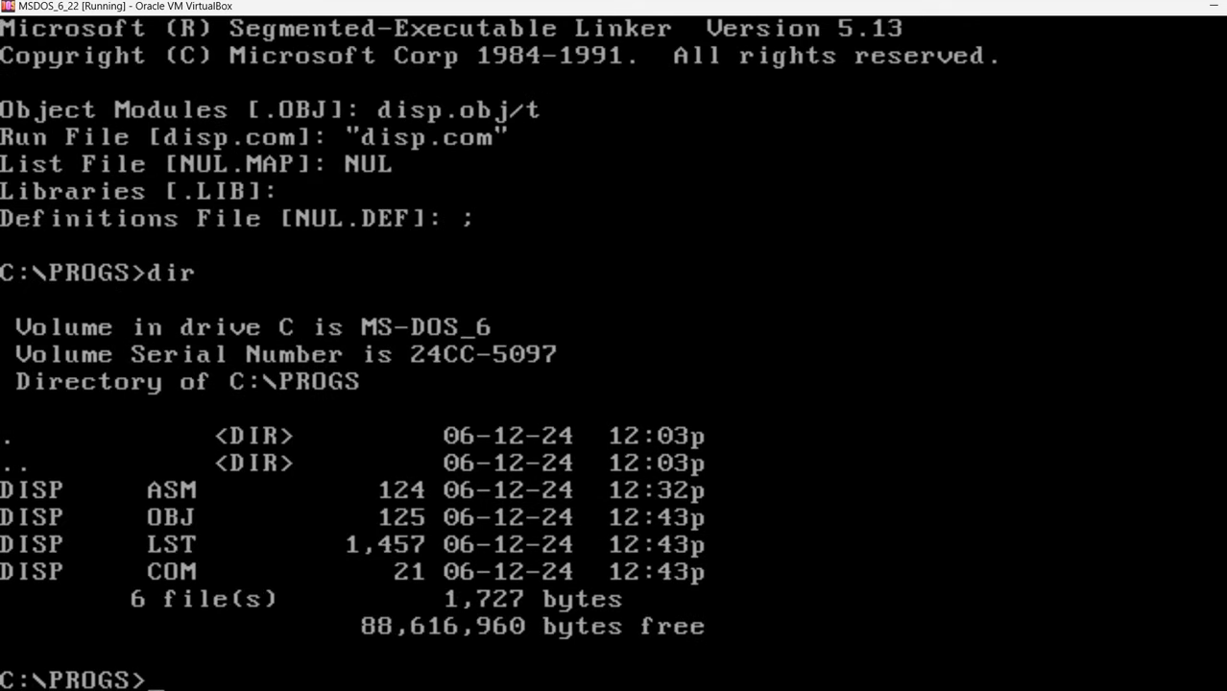
# Step: Relaunch c:\nc\nc, browse disp.asm, disp.com and disp.lst, then hide the panels
pyautogui.write('c:\\n')
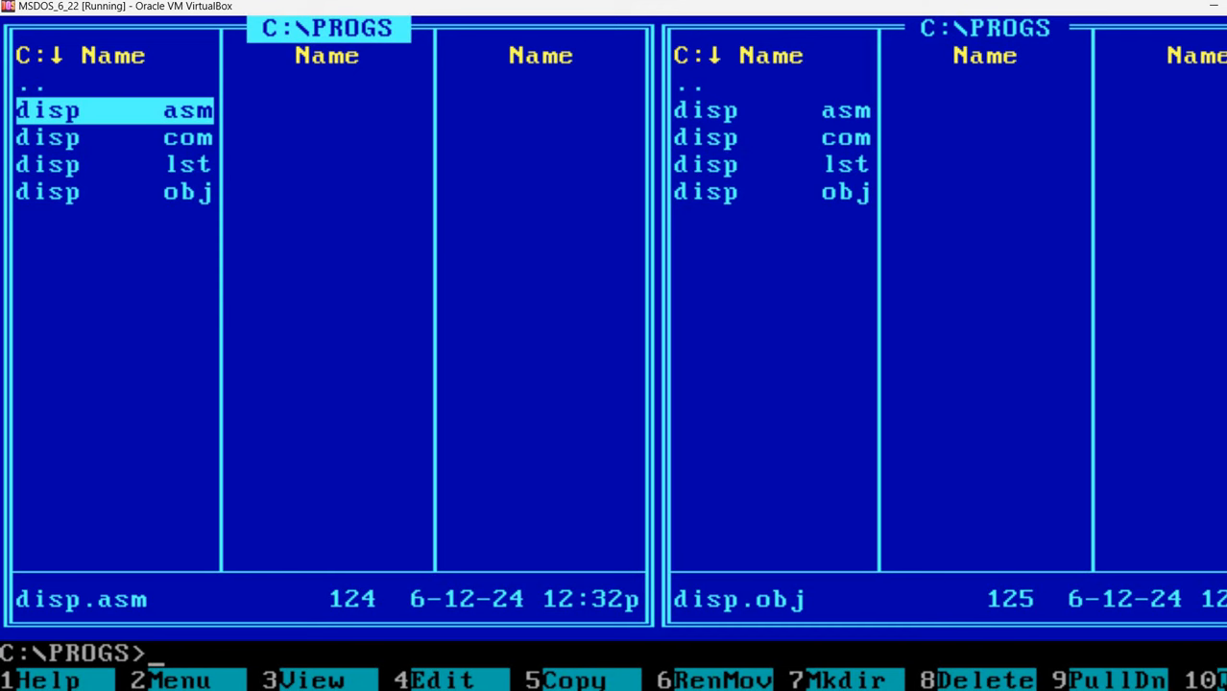
pyautogui.press('Down')
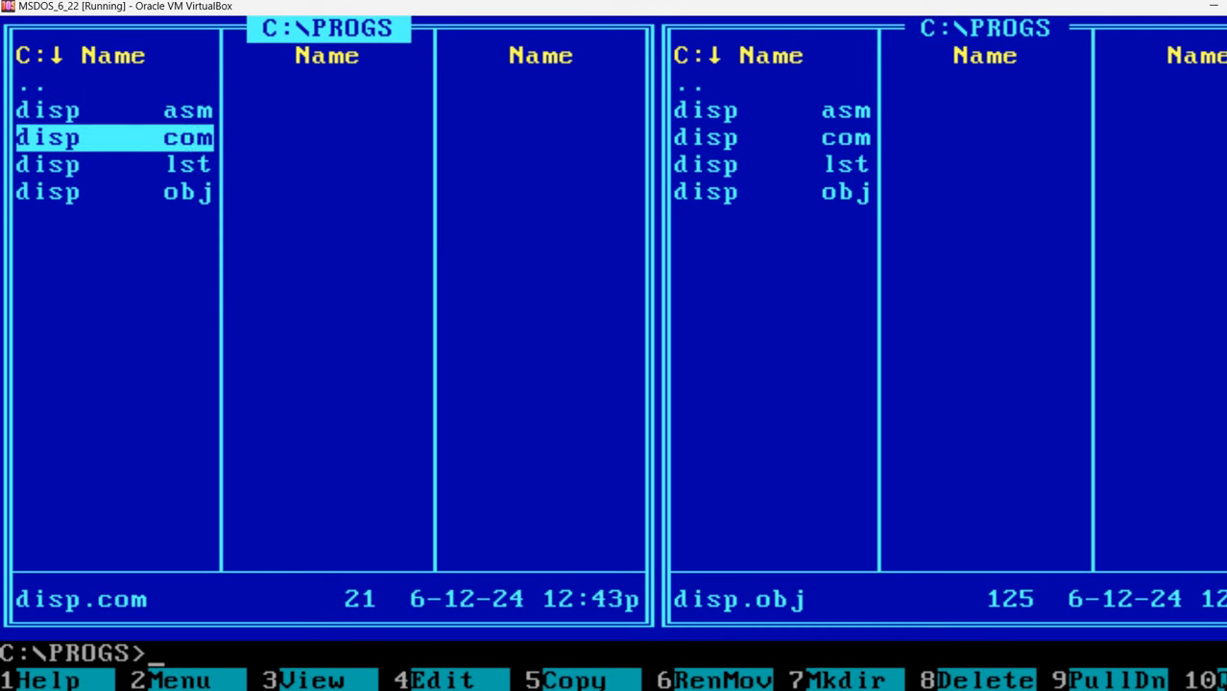
pyautogui.press('up')
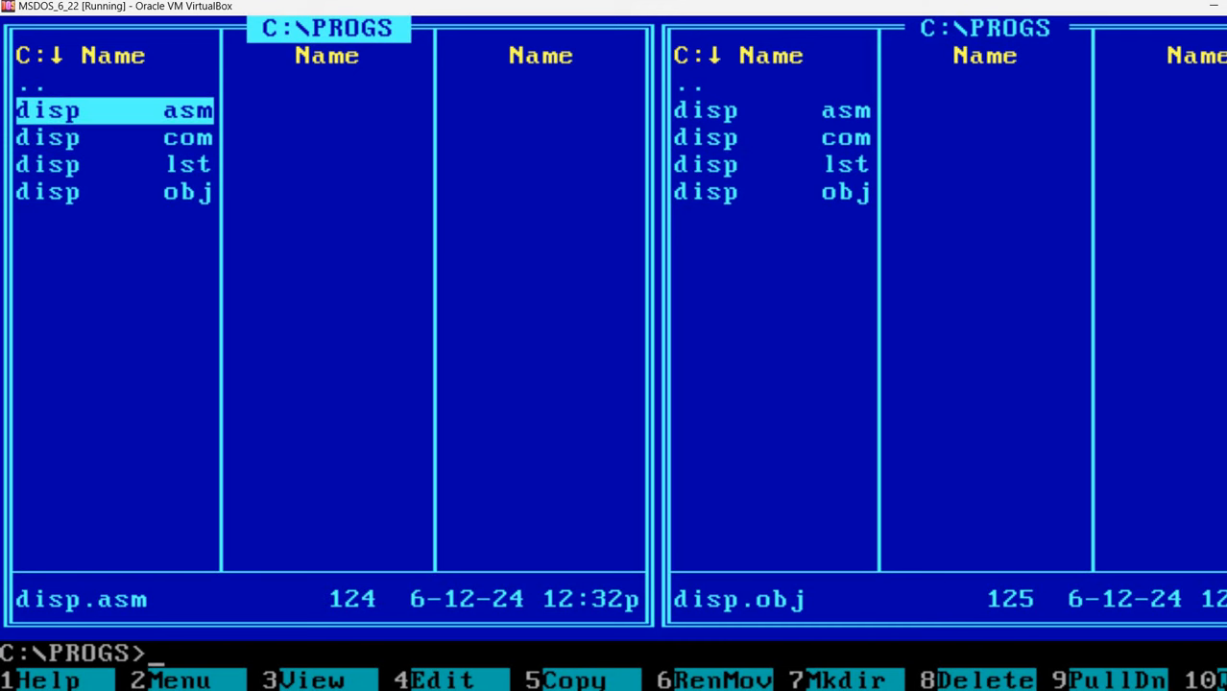
pyautogui.press('Down')
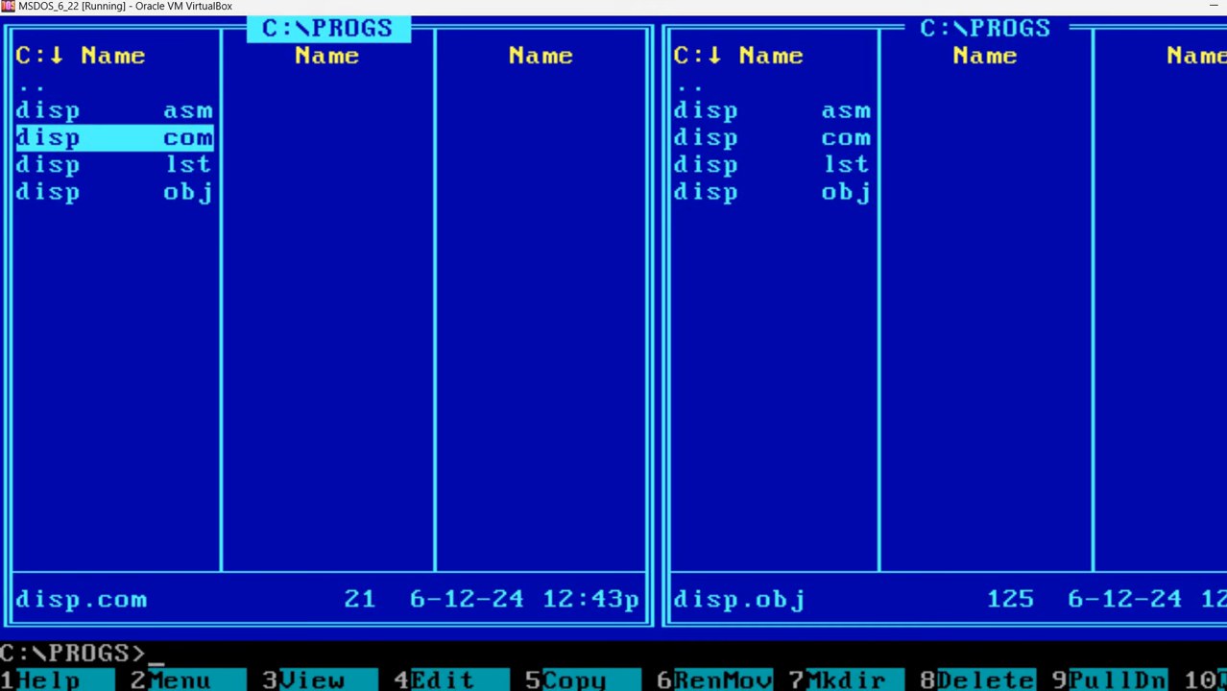
pyautogui.press('Up')
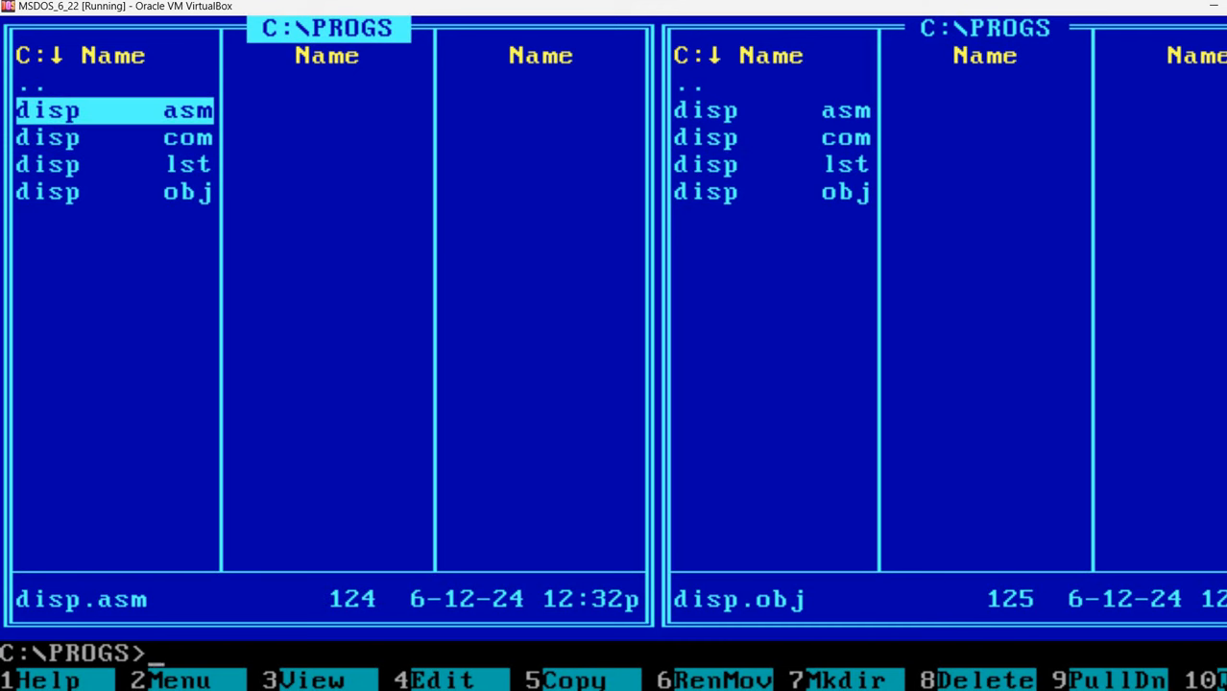
pyautogui.press('down')
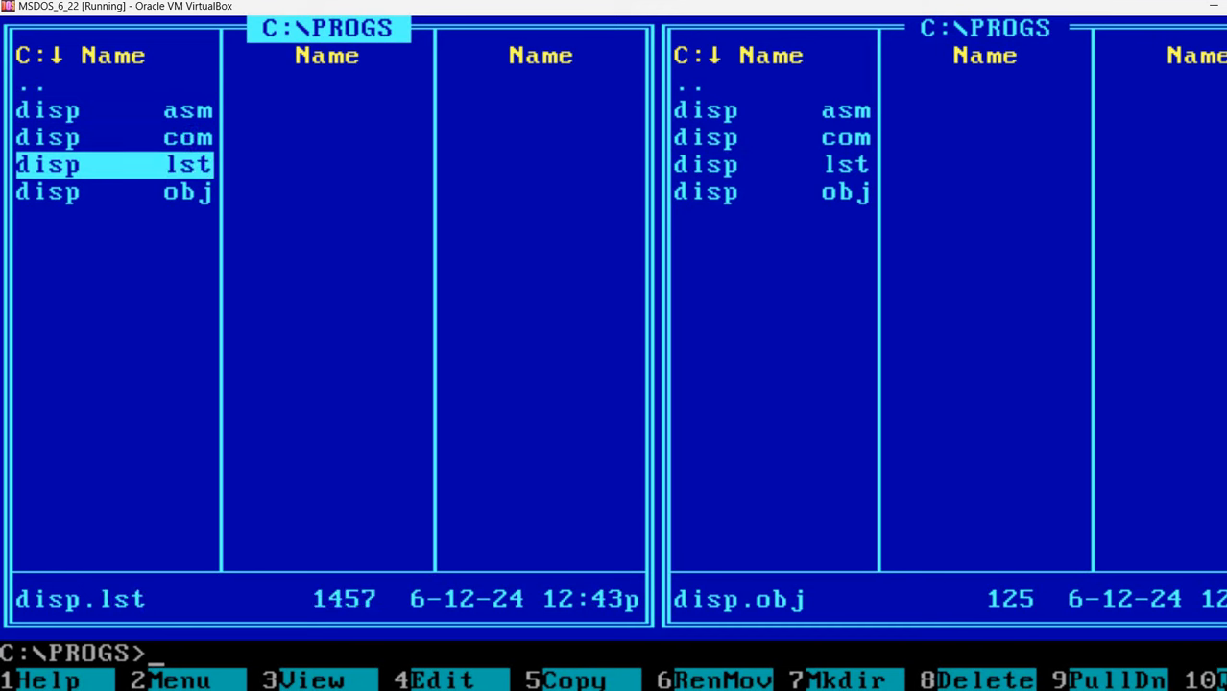
pyautogui.press('up')
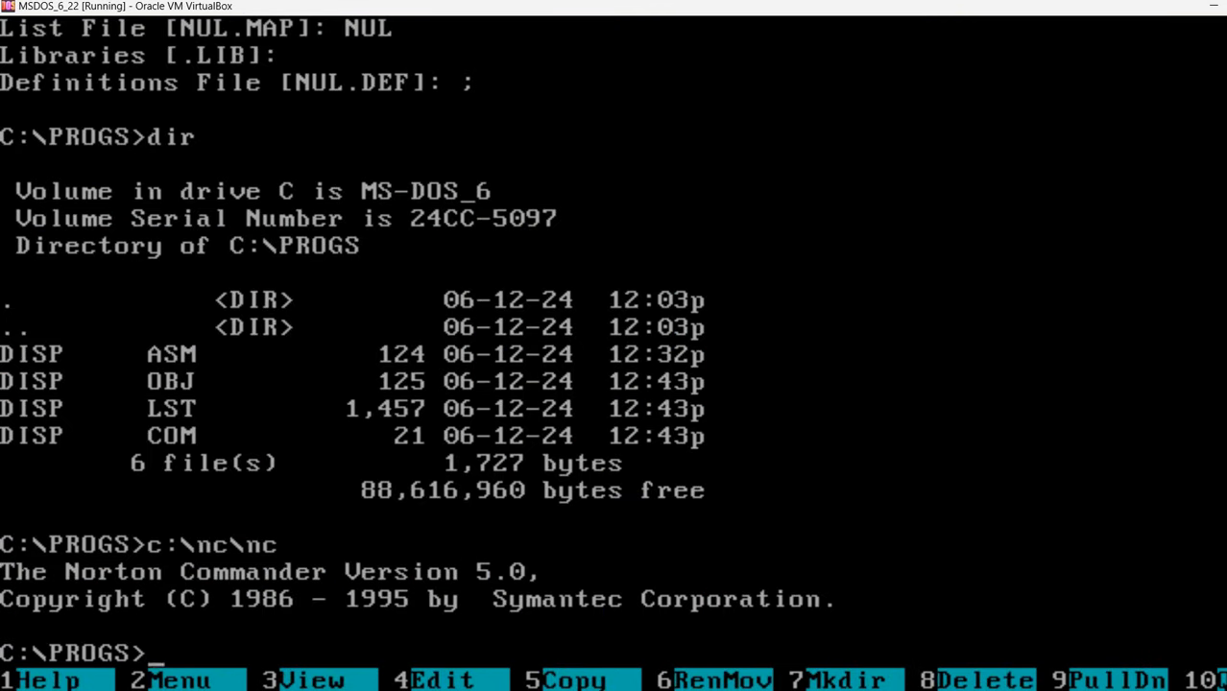
# Step: Run disp.com from the Norton Commander command line and restore the file panels
pyautogui.write('di')
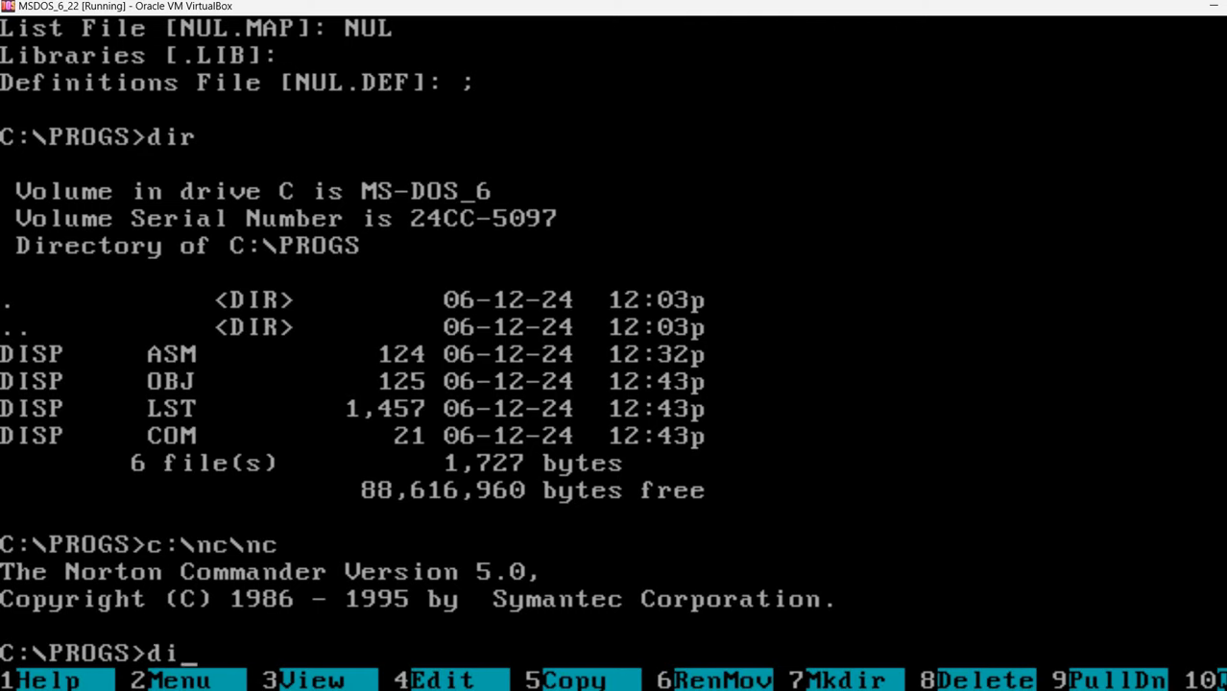
pyautogui.write('sp.com')
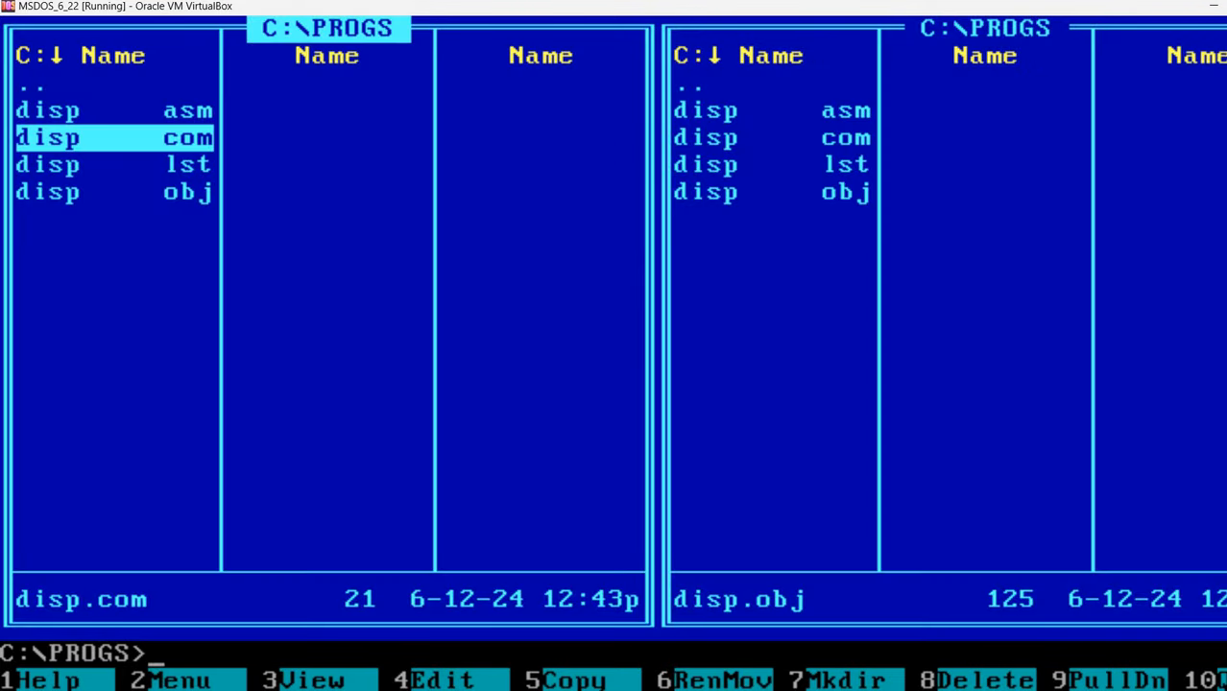
pyautogui.press('down')
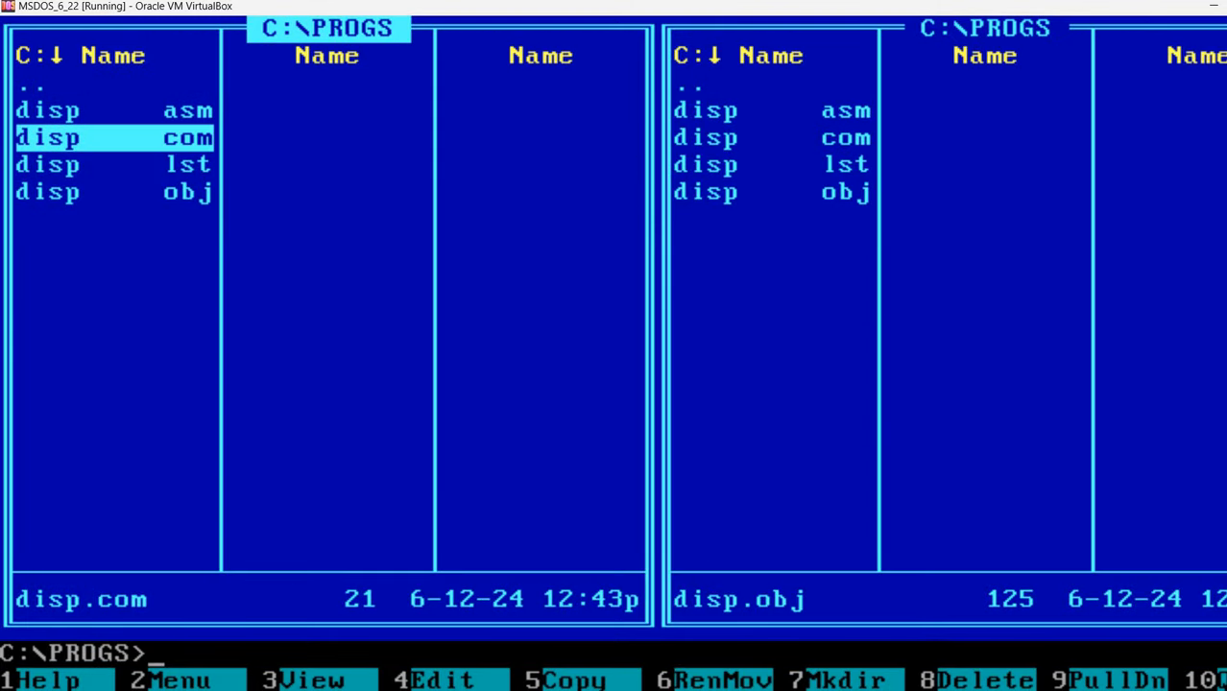
pyautogui.press('f3')
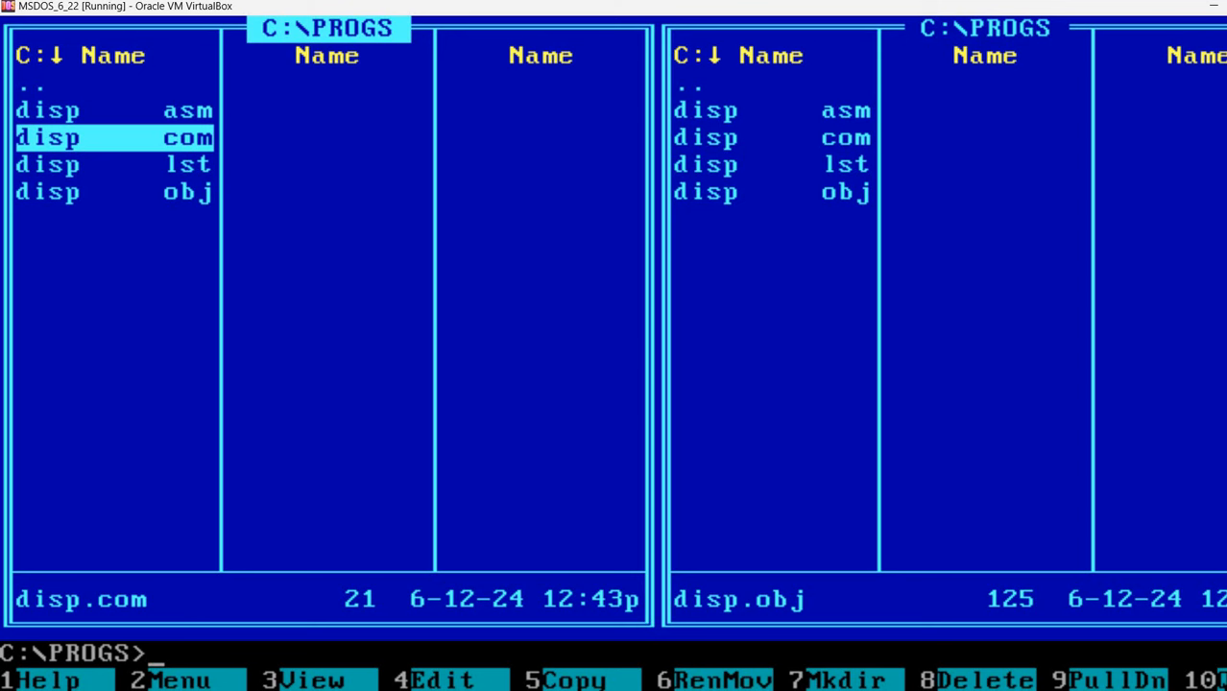
pyautogui.press('up')
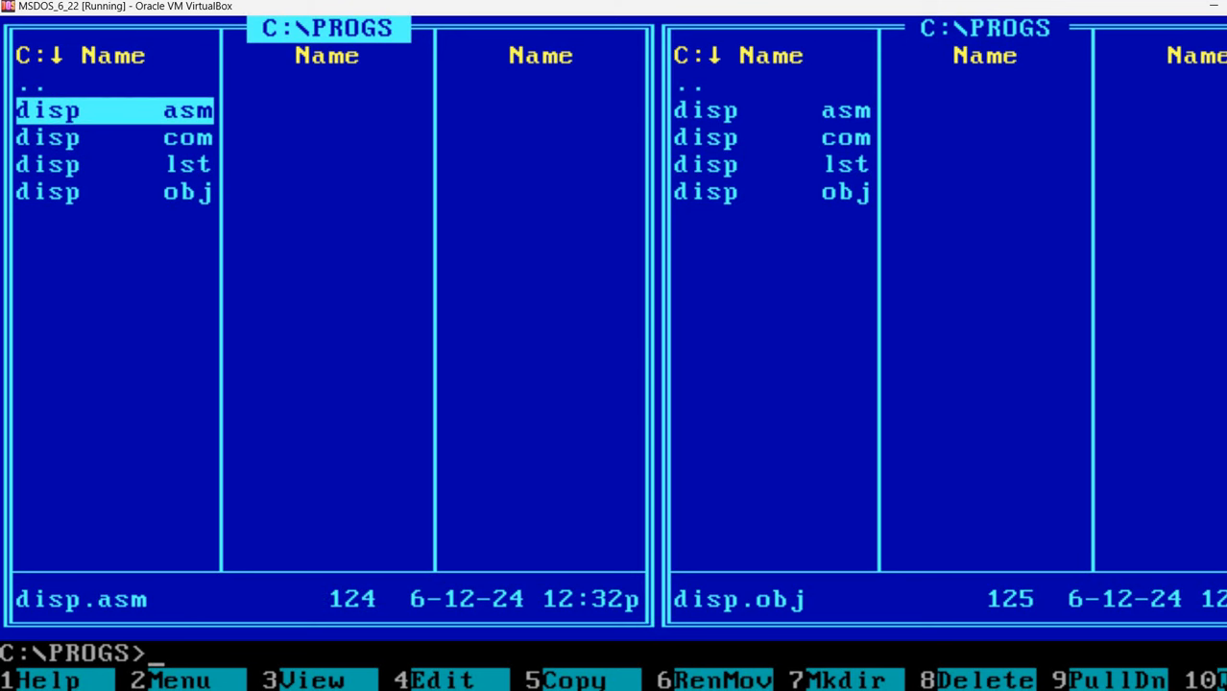